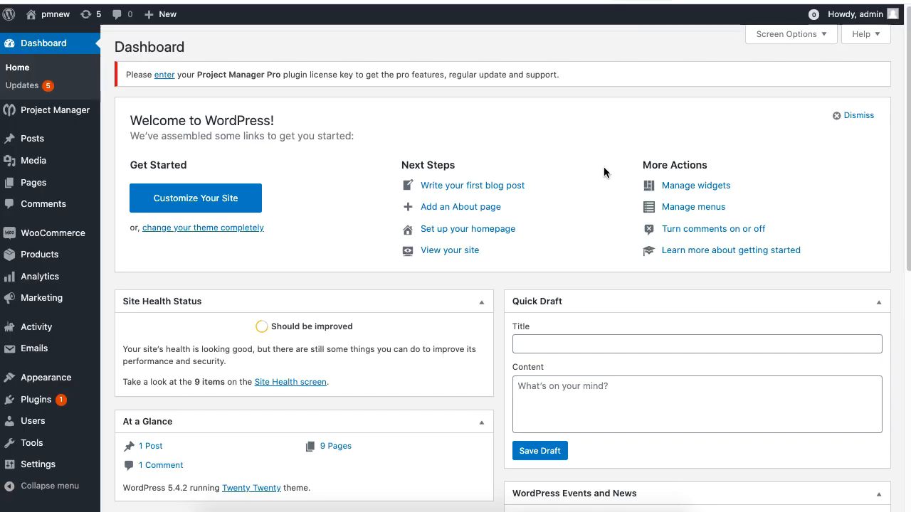
mouse_move(54, 110)
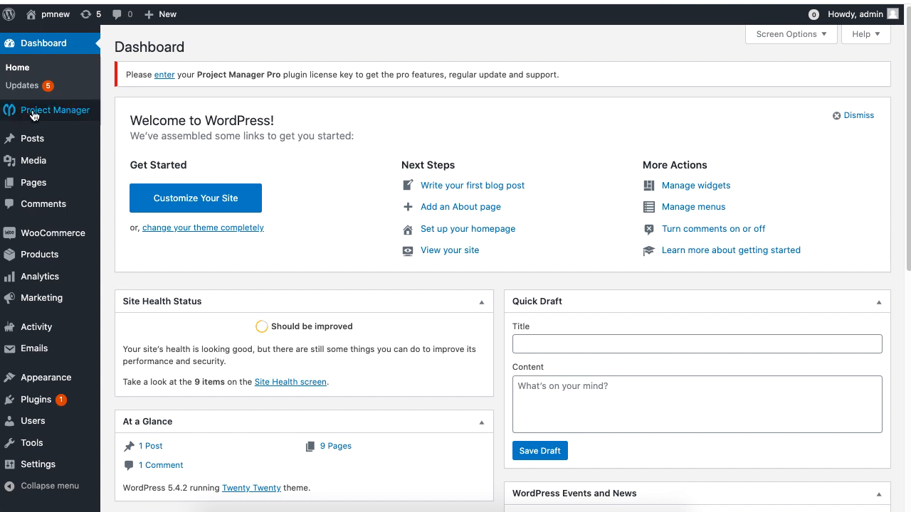
Step: Go from the WordPress dashboard to the Project Manager list of all projects
left_click(54, 109)
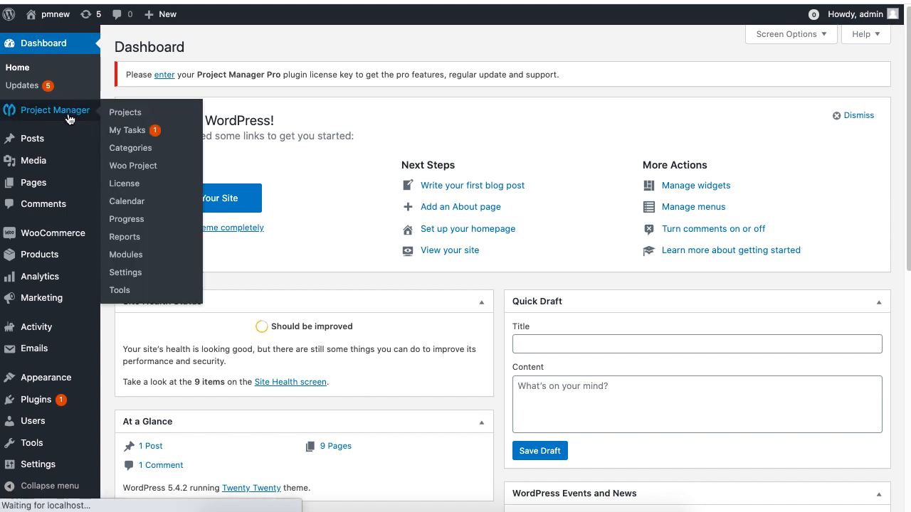
left_click(54, 110)
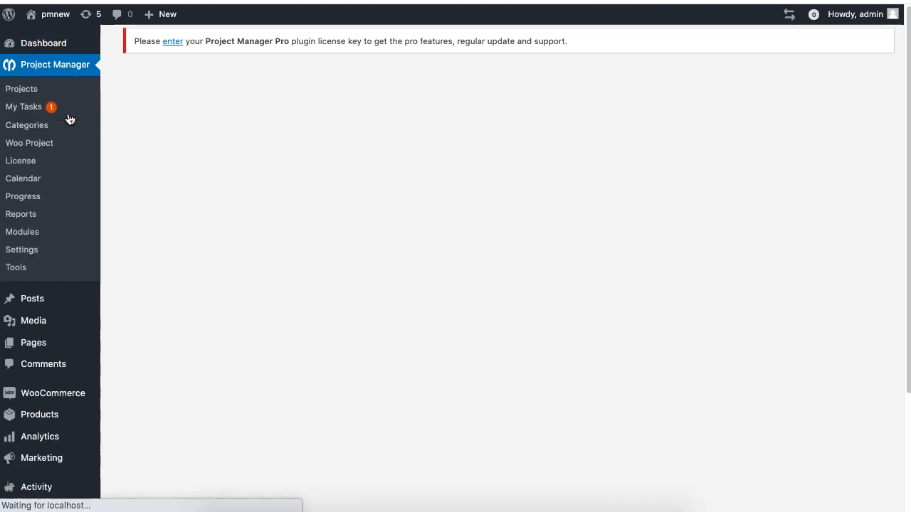
left_click(250, 92)
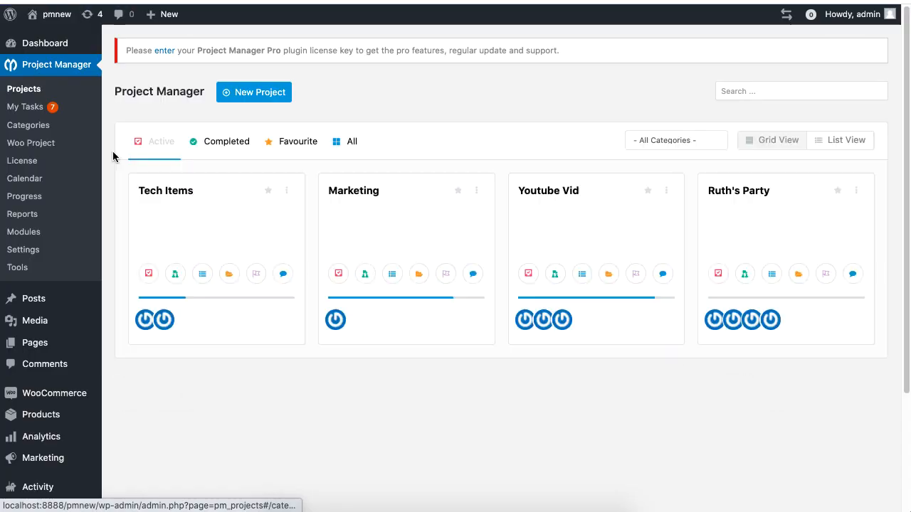
mouse_move(165, 190)
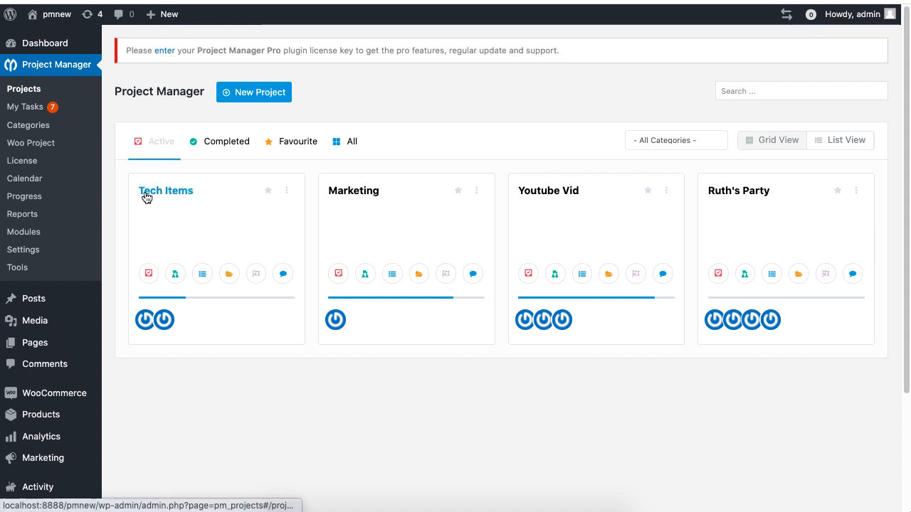
Step: Open the Tech Items project overview with its discussions, task lists, tasks and milestones
left_click(165, 190)
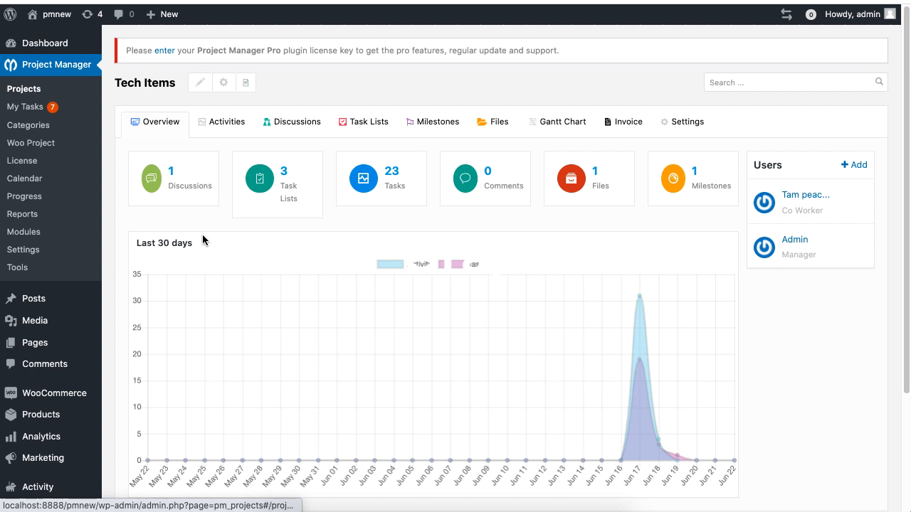
mouse_move(415, 327)
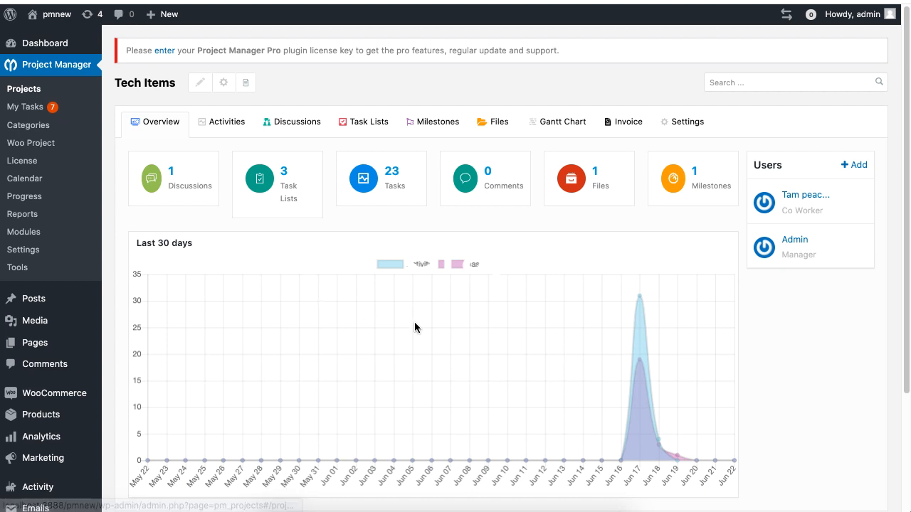
mouse_move(469, 284)
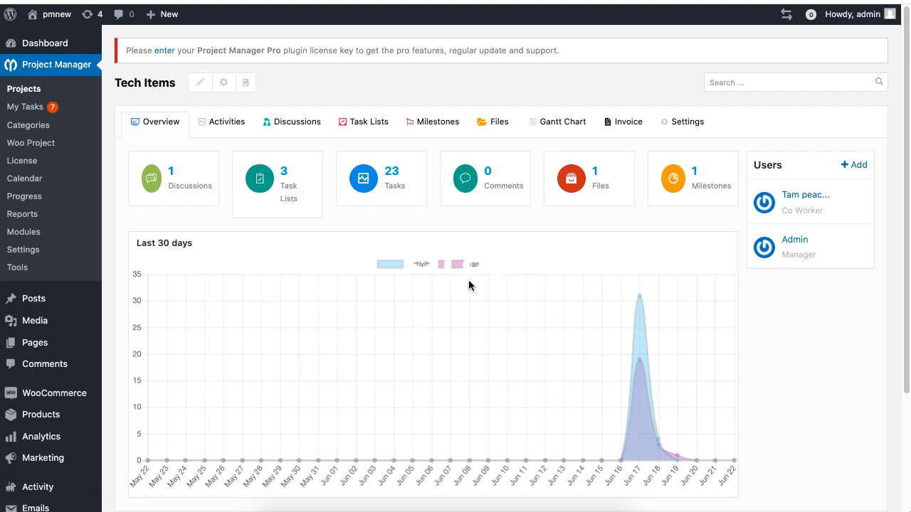
mouse_move(469, 430)
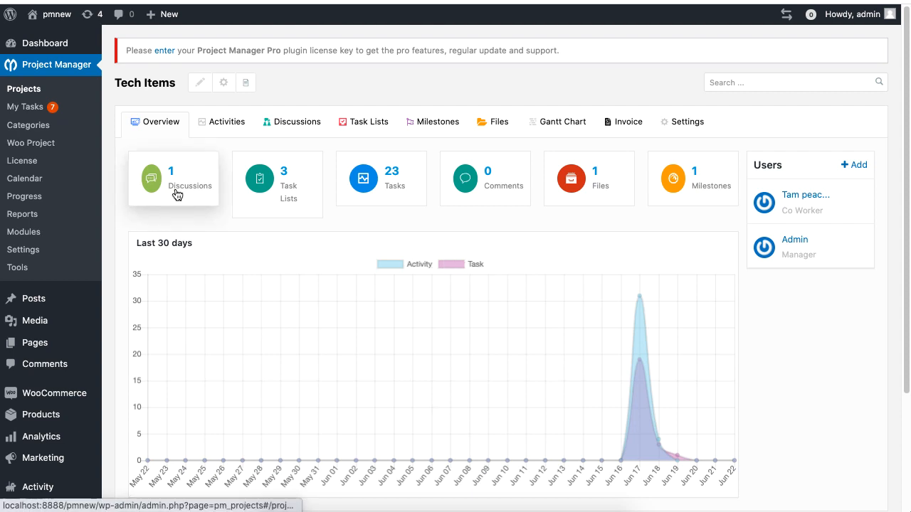
mouse_move(310, 193)
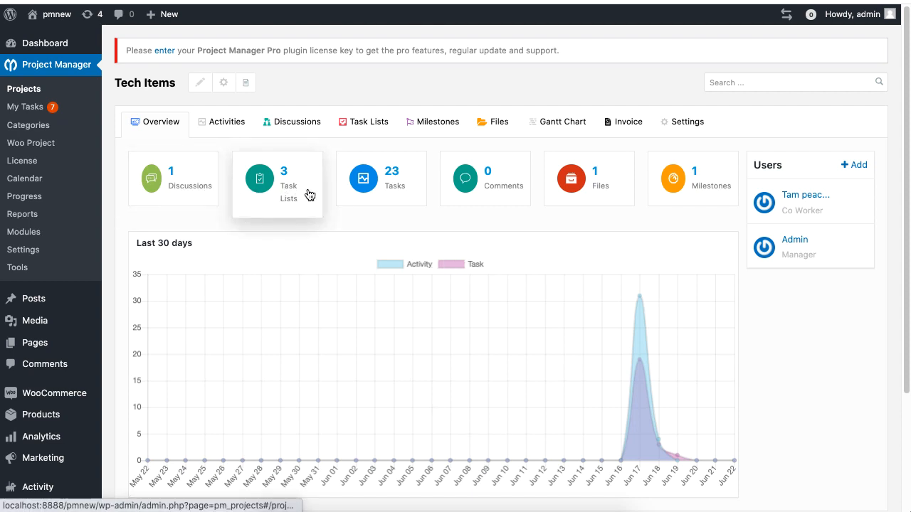
mouse_move(387, 185)
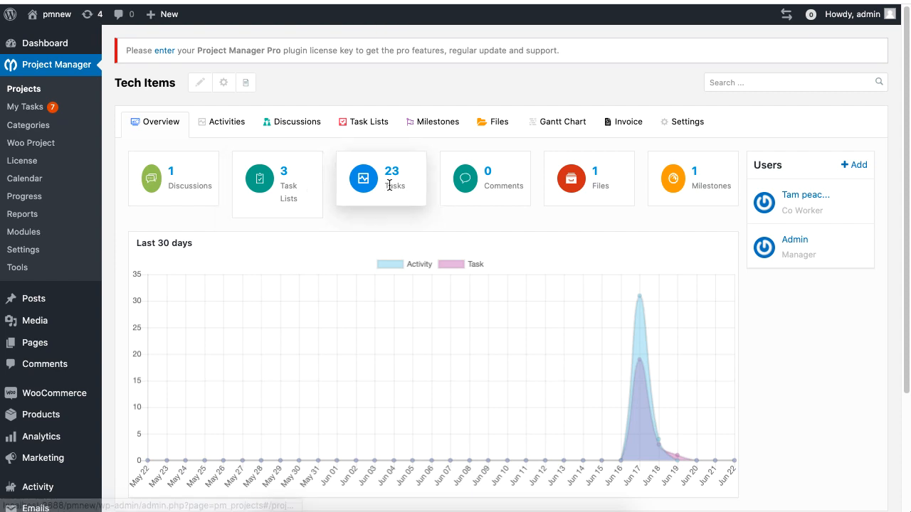
mouse_move(464, 188)
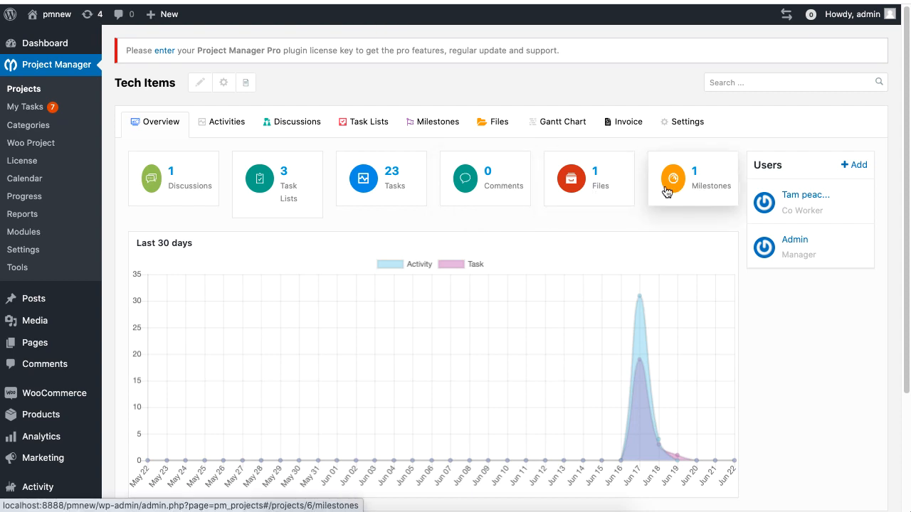
mouse_move(705, 191)
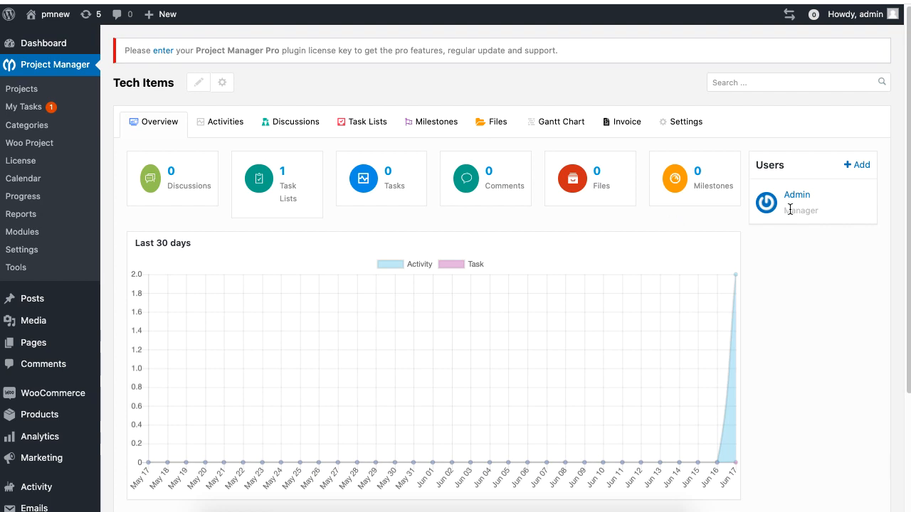
Step: Post a new discussion titled 'Hello Everyone' in the Tech Items project
left_click(225, 121)
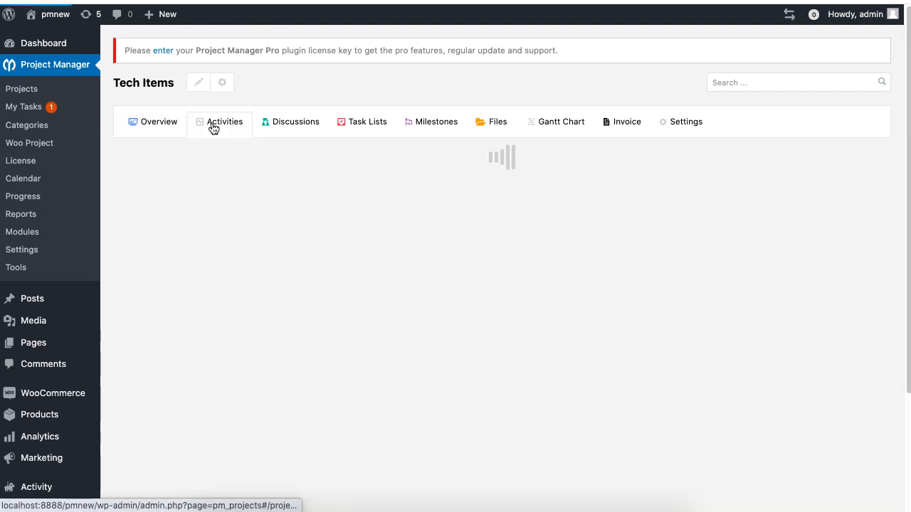
left_click(225, 121)
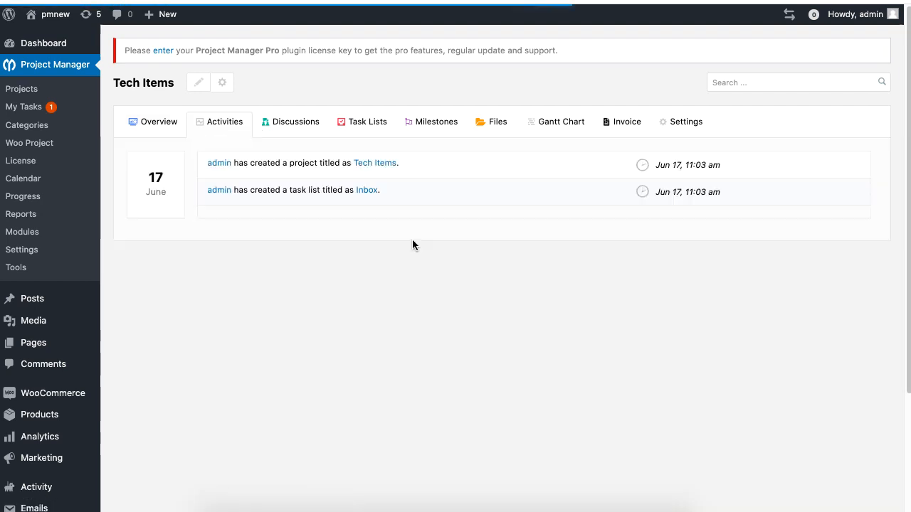
mouse_move(296, 131)
type("Hello Everyone")
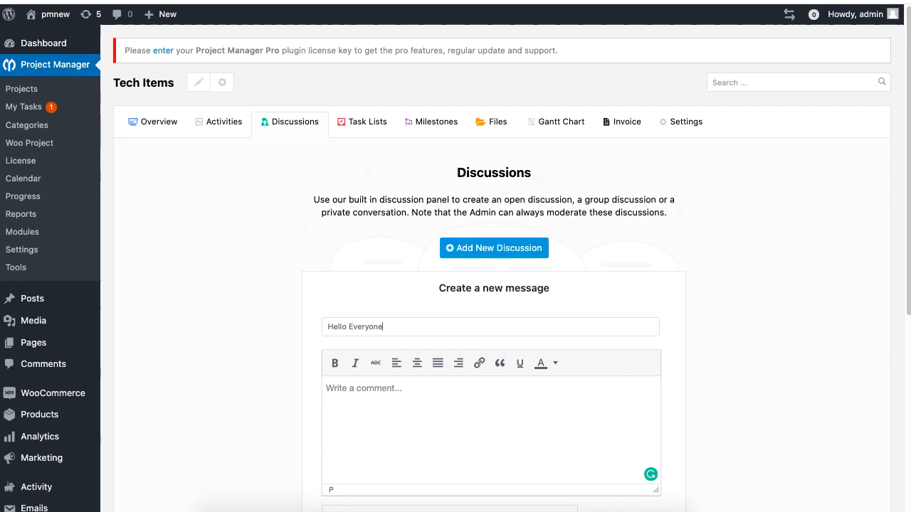
scroll("down", 3)
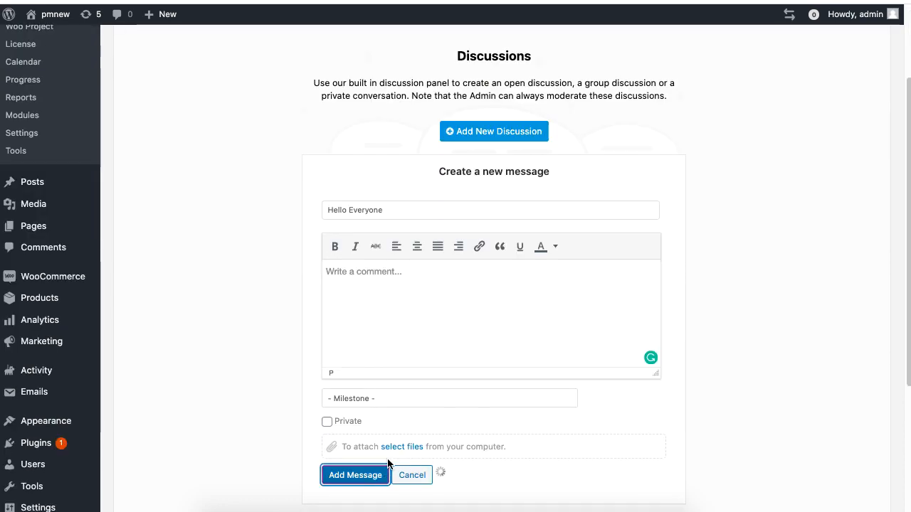
left_click(356, 475)
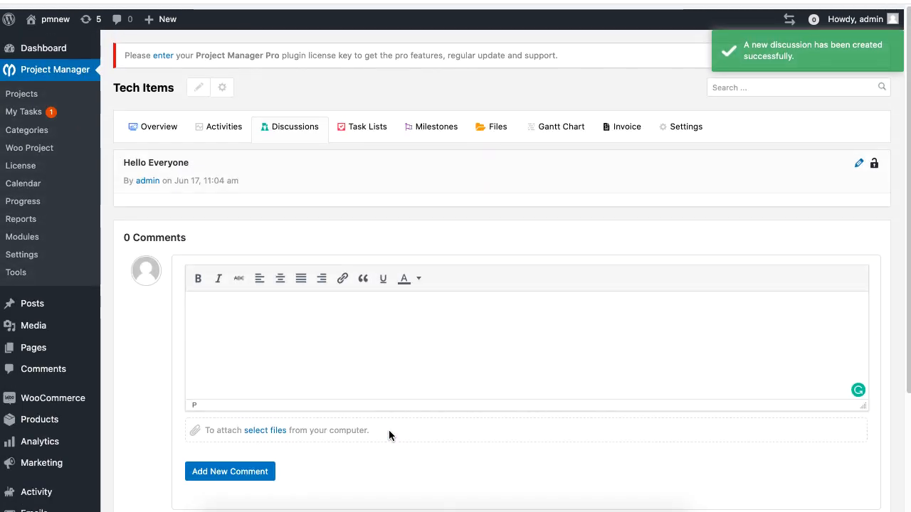
Step: Create the 'Contact suppliers' task list with tasks Collect Number and Ensure Delivery due Jun 18
left_click(367, 126)
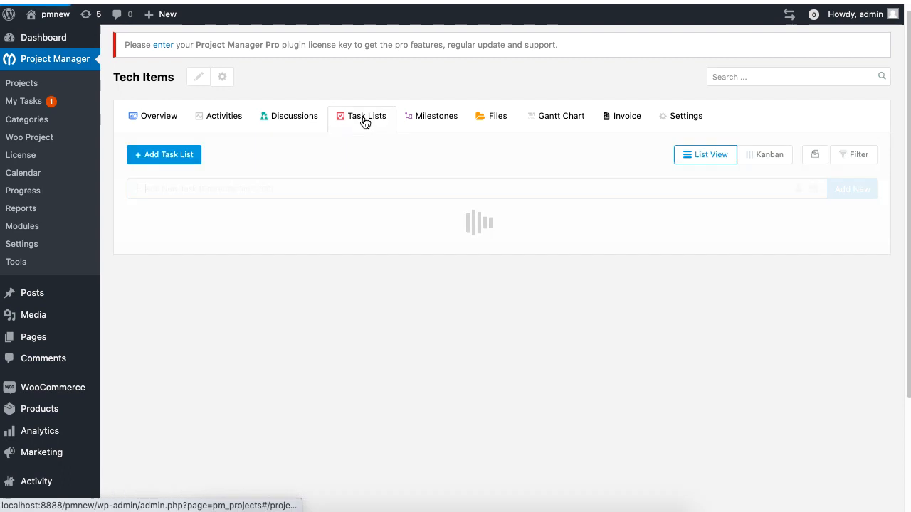
left_click(367, 117)
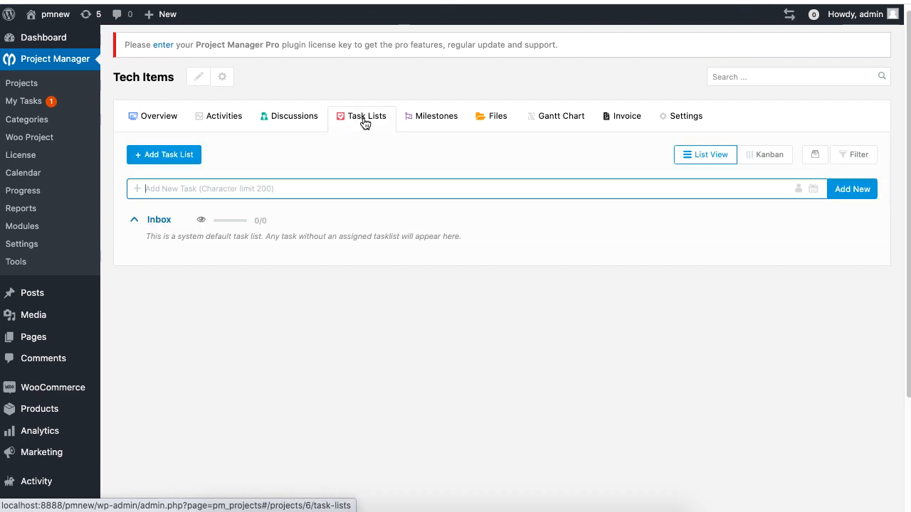
mouse_move(185, 168)
type("Contact suppliers")
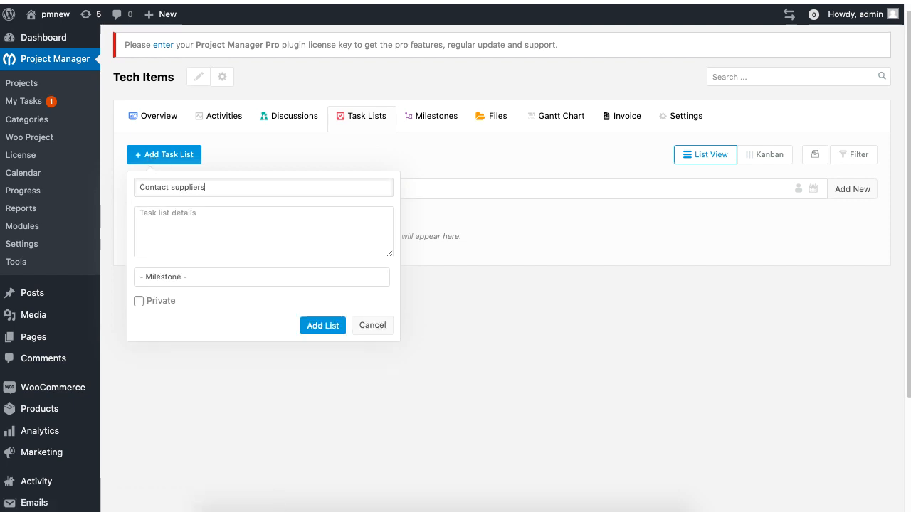
mouse_move(242, 288)
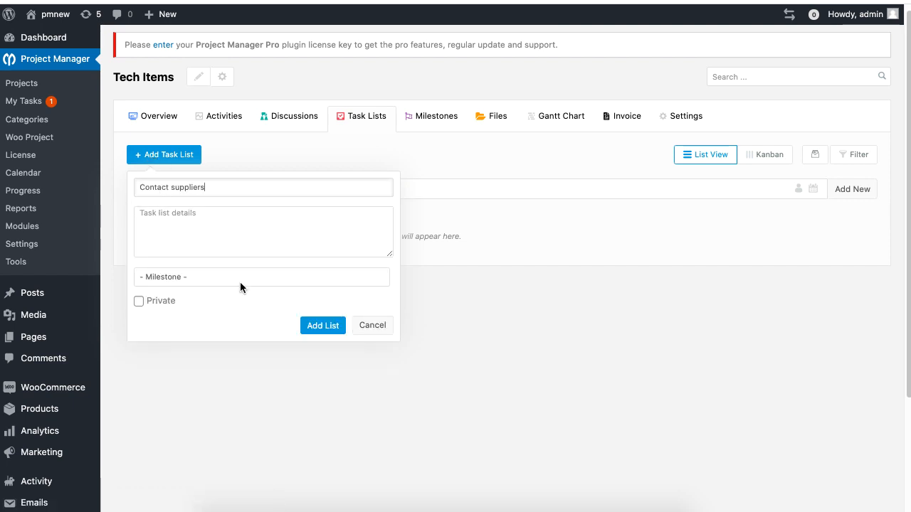
left_click(321, 325)
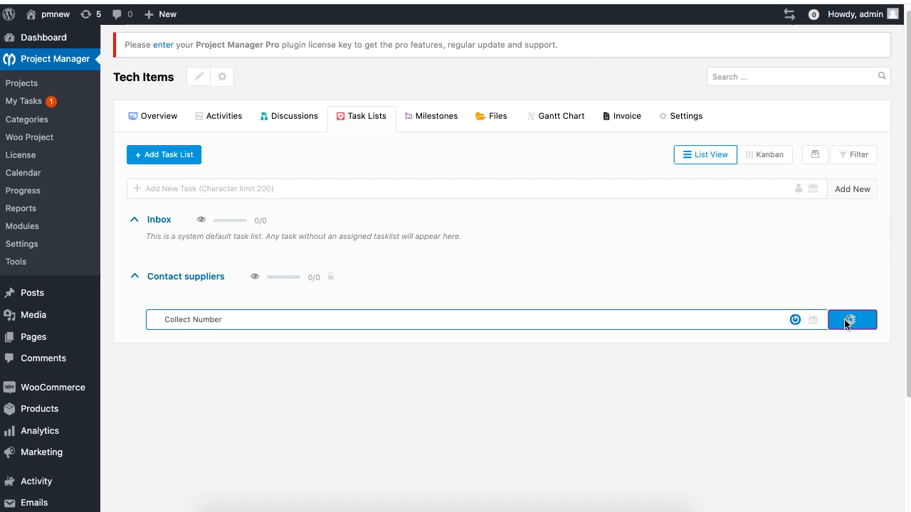
left_click(850, 319)
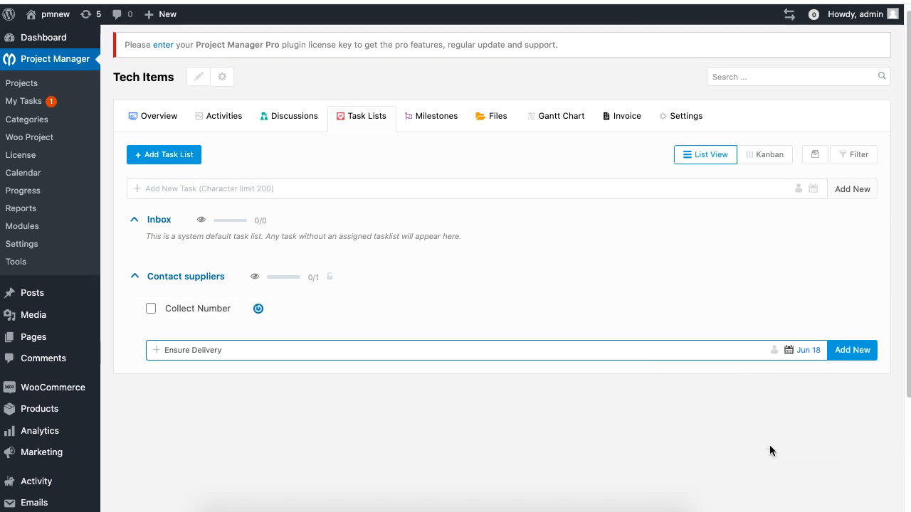
left_click(851, 350)
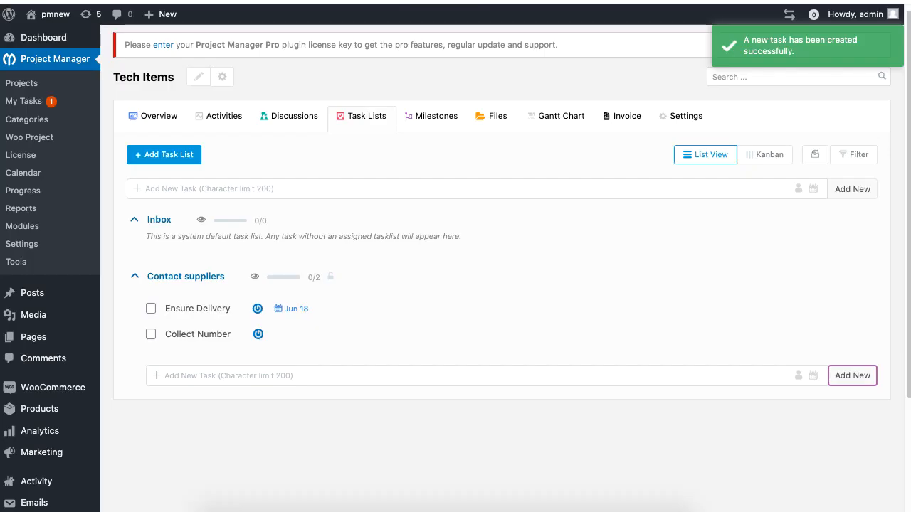
Step: Add the milestone 'Sell 100 Items this month' due June 17, 2020
left_click(431, 117)
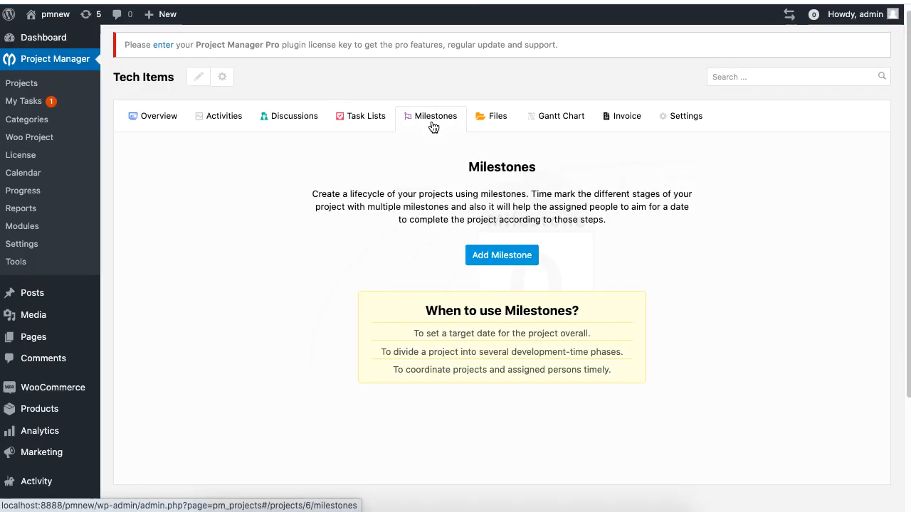
left_click(501, 255)
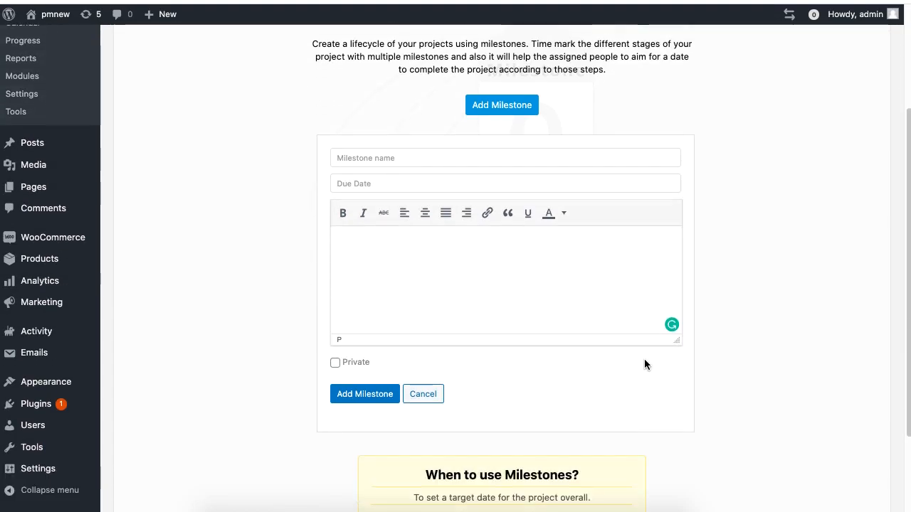
type("Se")
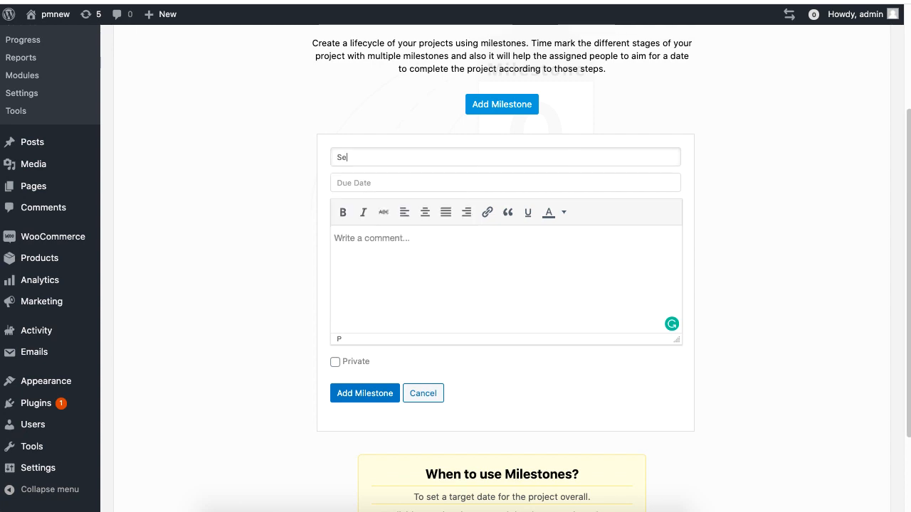
left_click(365, 393)
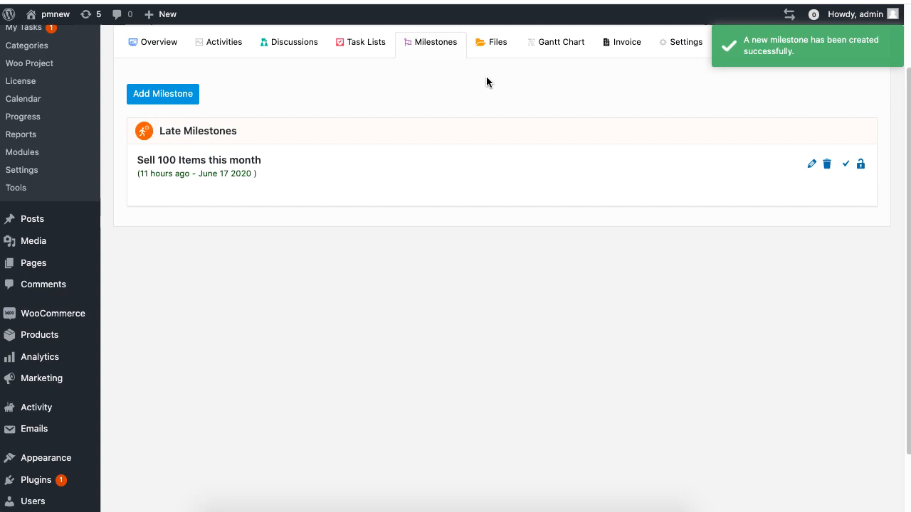
Step: Create a 'Client Number' folder in the project's files
left_click(603, 80)
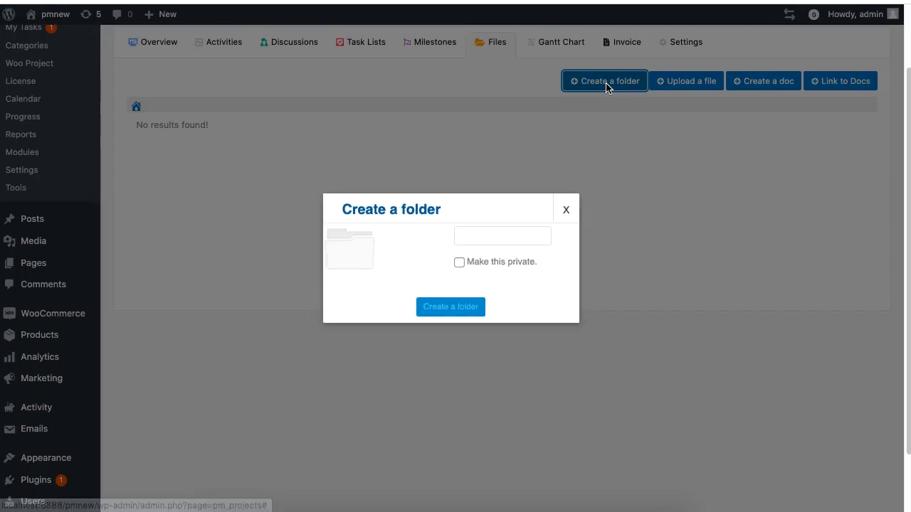
type("Client")
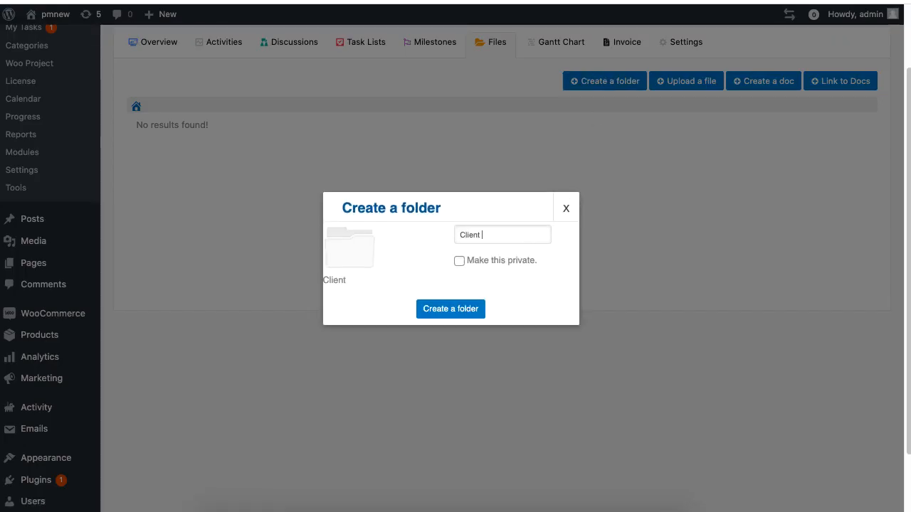
type("Number")
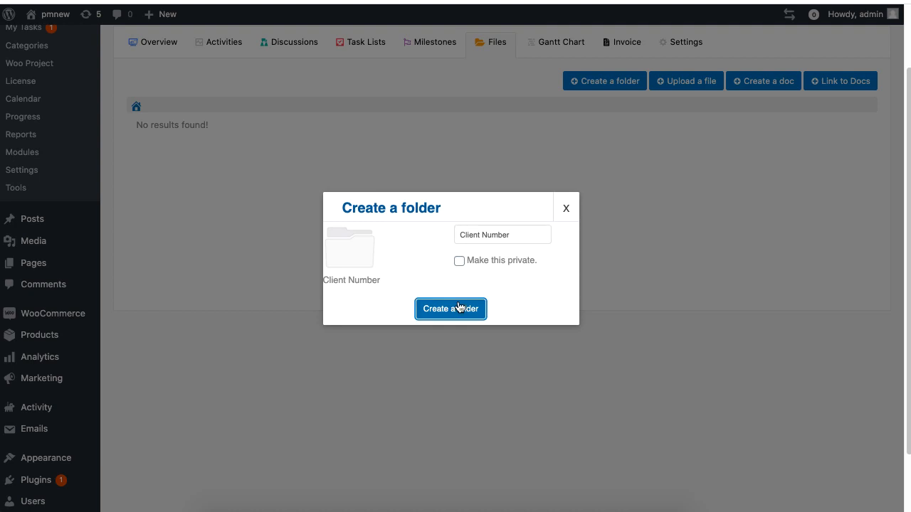
left_click(449, 309)
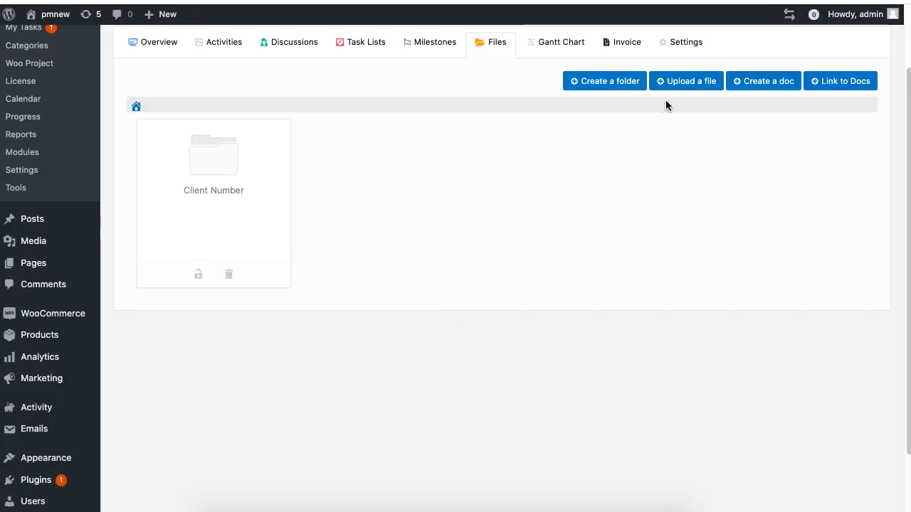
Step: Start uploading a file to the project, then cancel the file chooser
left_click(686, 79)
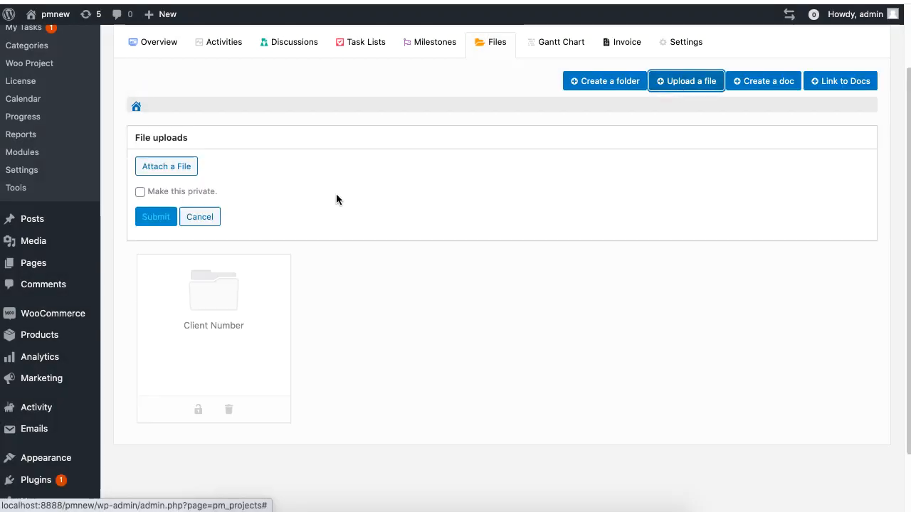
left_click(165, 165)
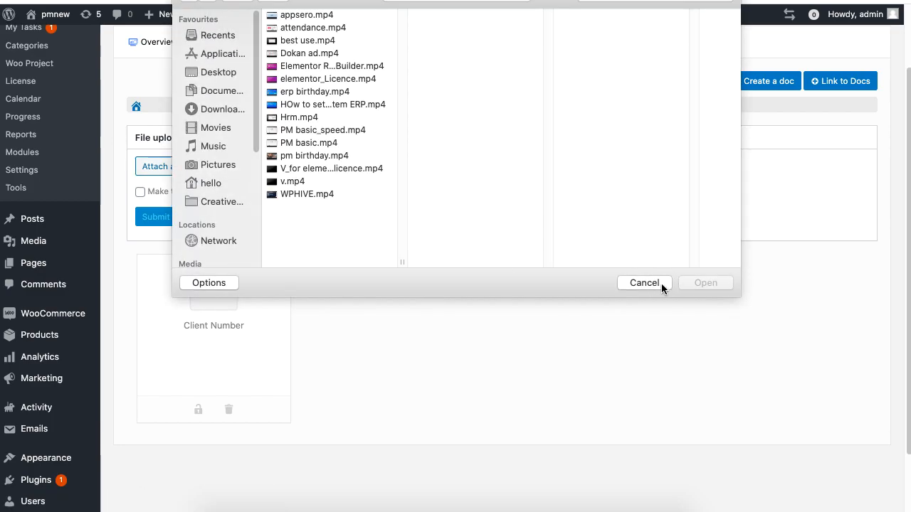
left_click(643, 282)
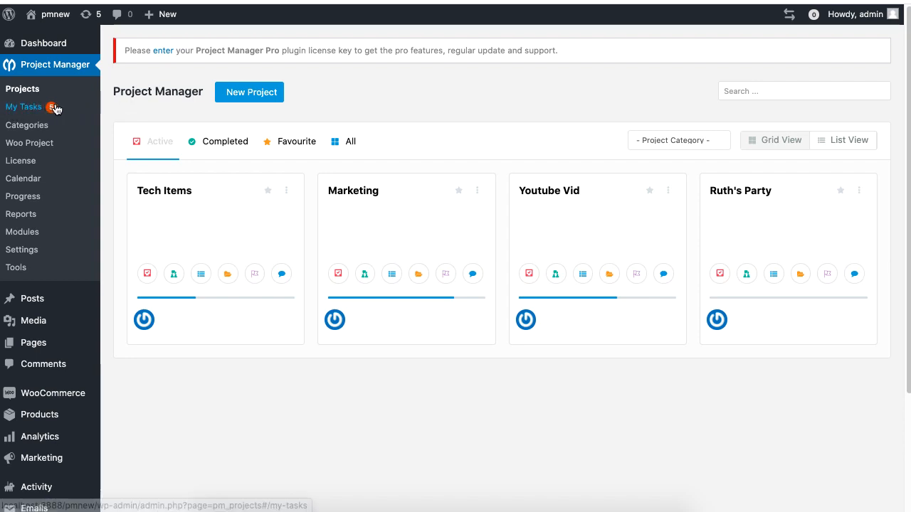
Step: Open My Tasks and filter it to completed Tech Items tasks
left_click(24, 105)
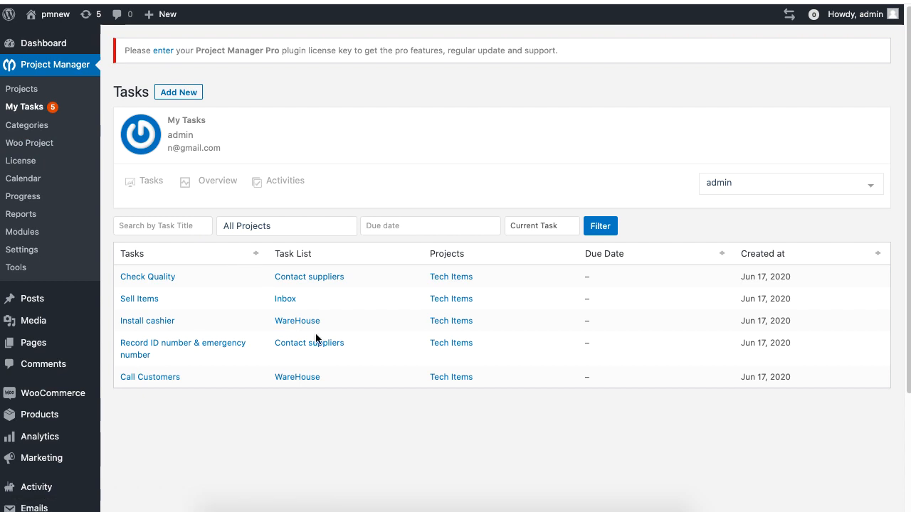
left_click(286, 225)
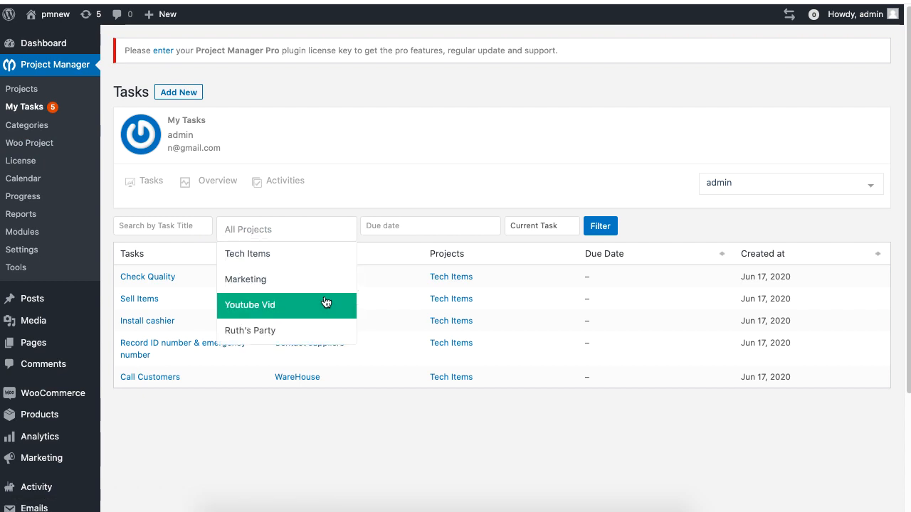
left_click(247, 253)
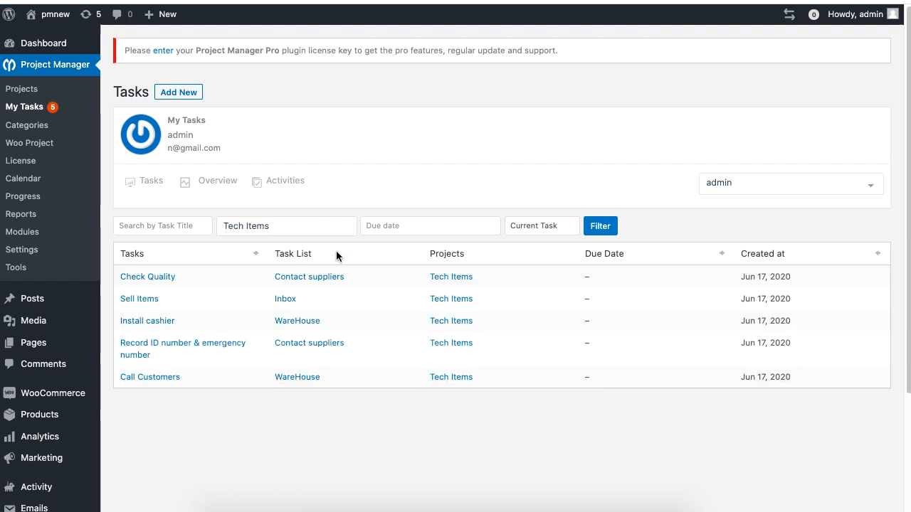
left_click(541, 225)
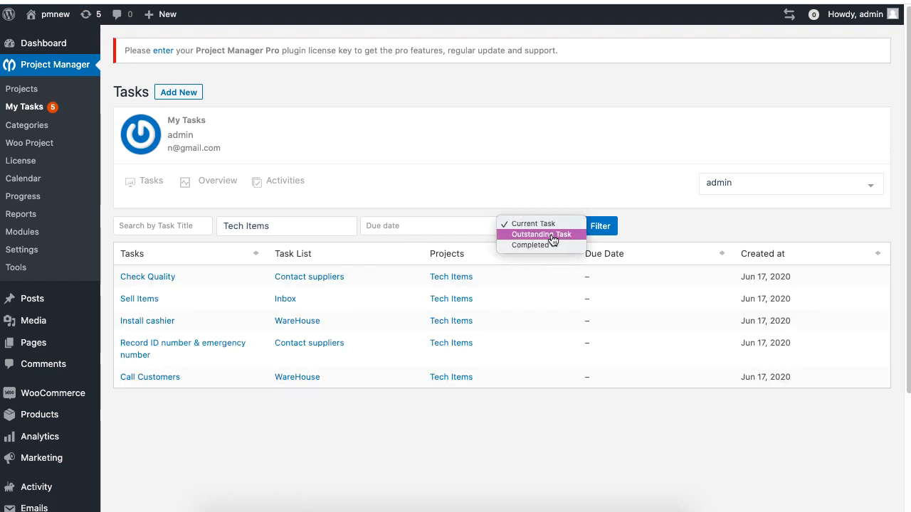
left_click(529, 245)
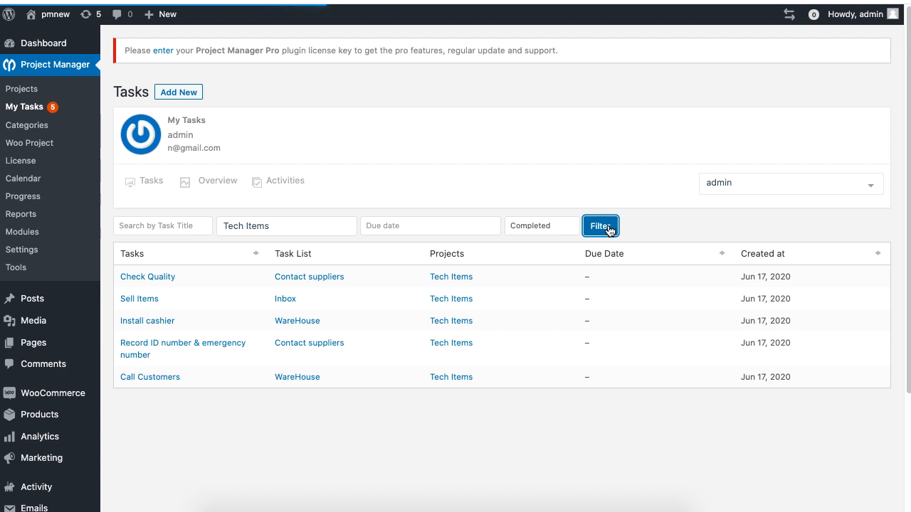
left_click(601, 225)
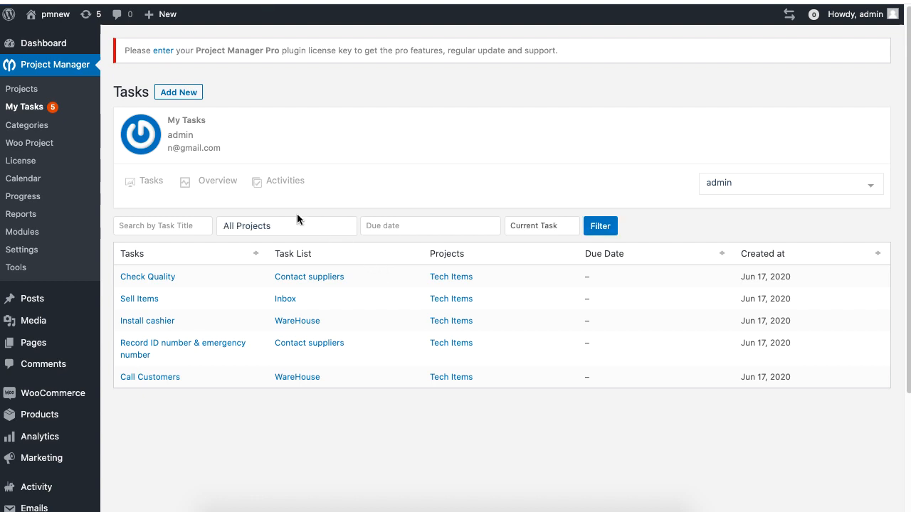
Step: Review the My Tasks overview with task counts, activity chart and June 2020 calendar
left_click(216, 179)
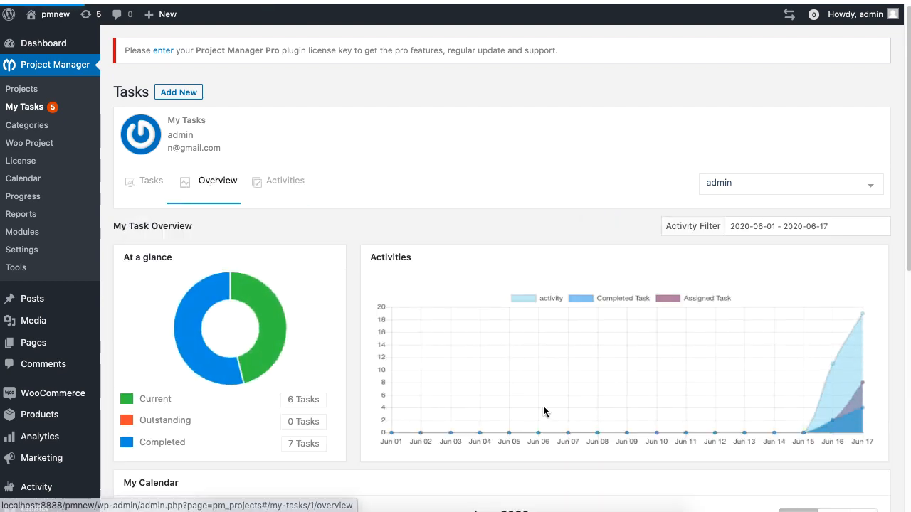
scroll("down", 3)
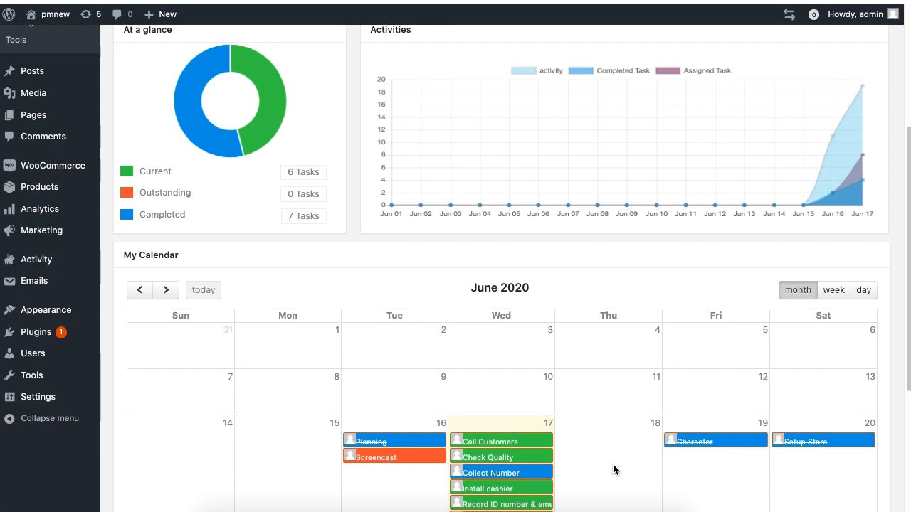
scroll("down", 3)
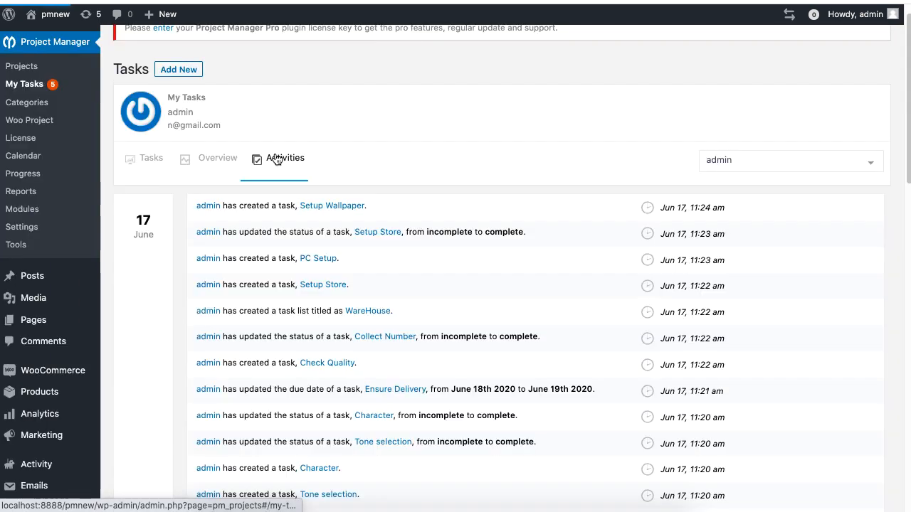
scroll("down", 3)
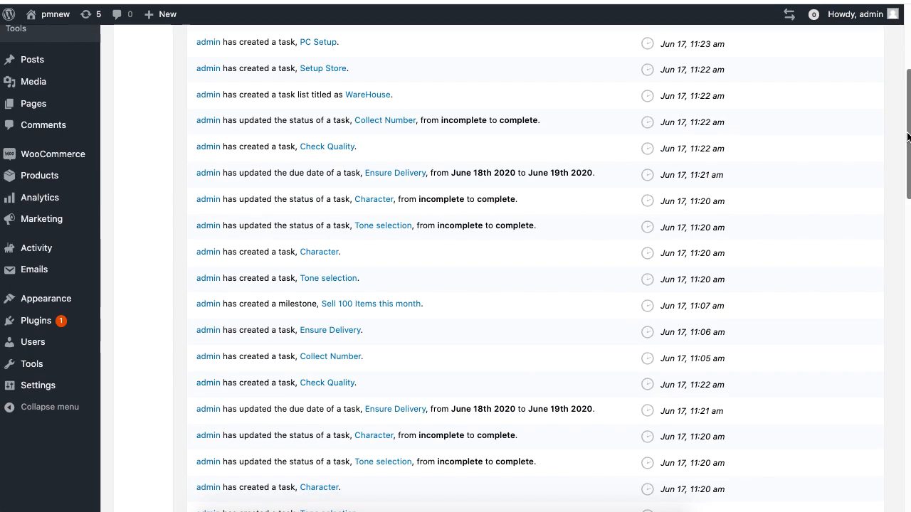
scroll("down", 3)
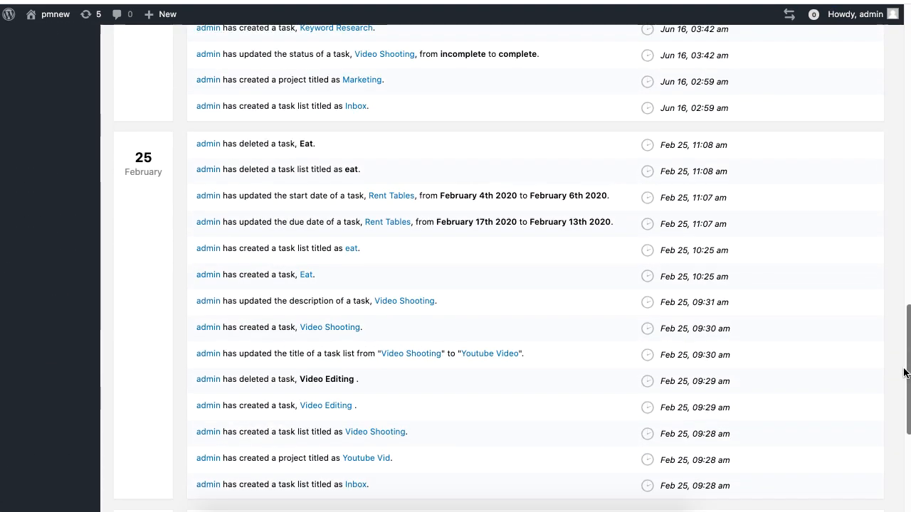
mouse_move(746, 119)
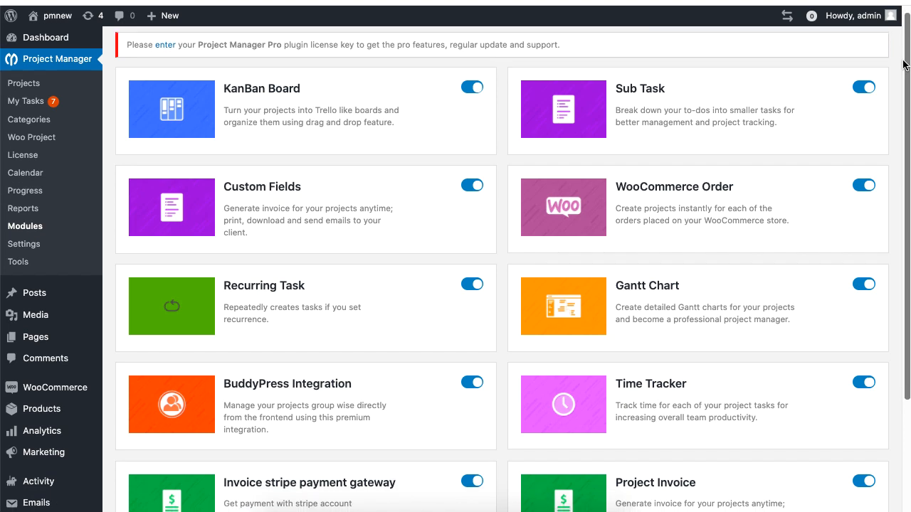
Step: Scroll through the enabled module toggles such as Kanban Board, Sub Task and Time Tracker
scroll("up", 3)
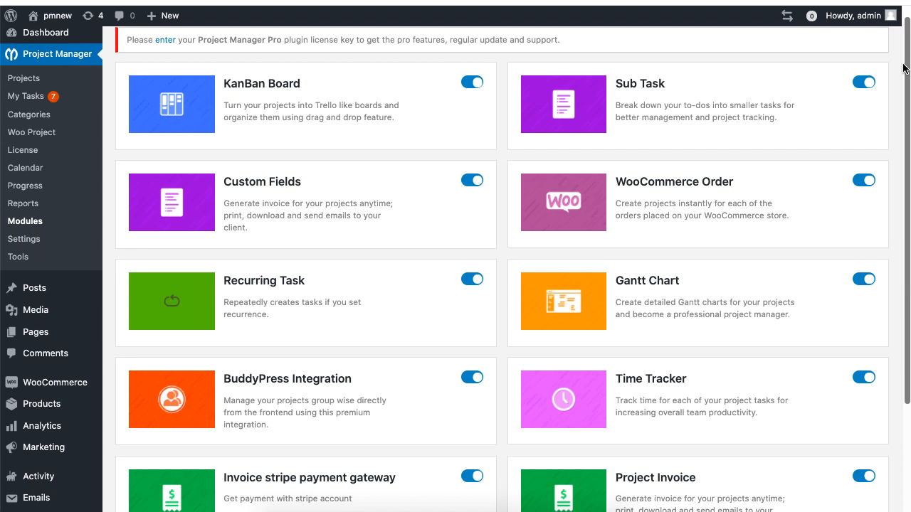
scroll("down", 3)
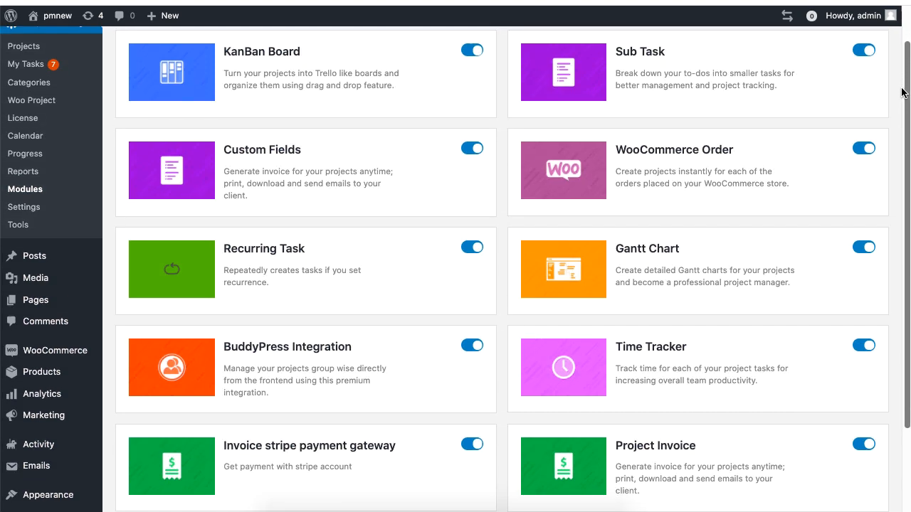
scroll("down", 3)
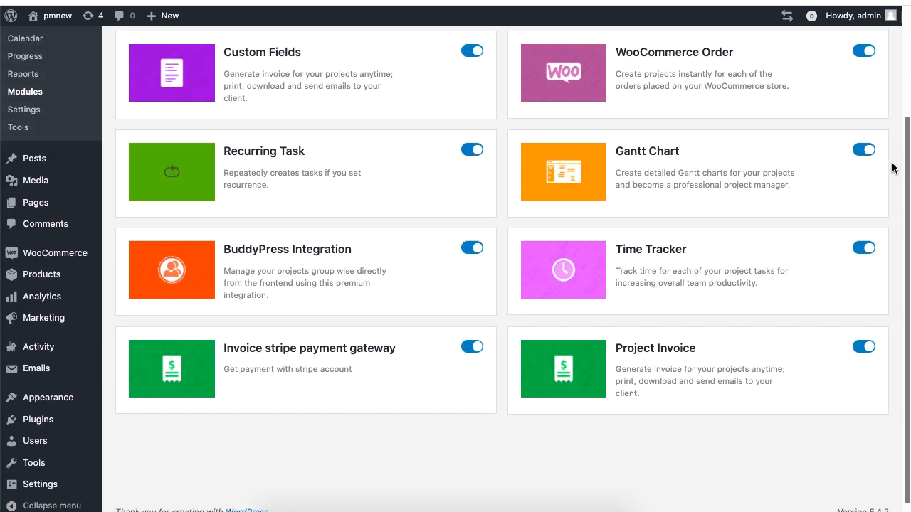
scroll("up", 3)
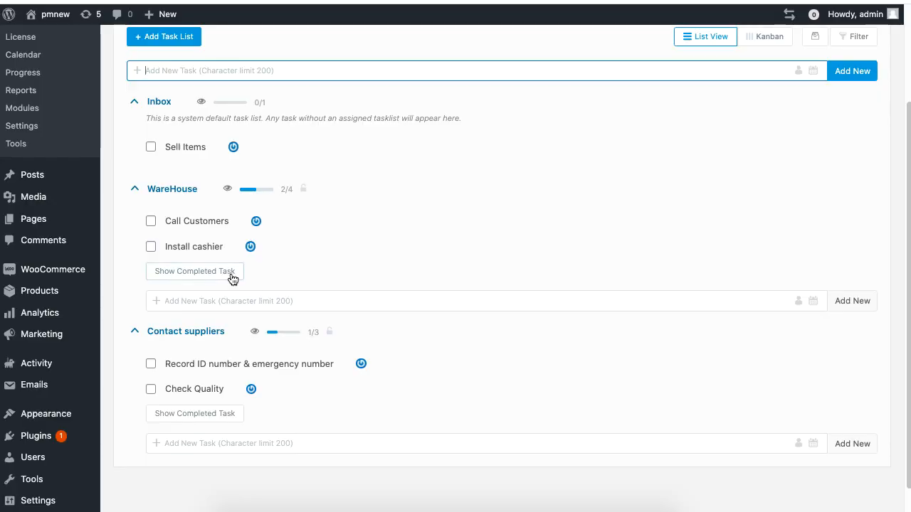
Step: Add subtasks Hire Cashier, Setup Hardware and Train Employee to the Install cashier task
left_click(193, 270)
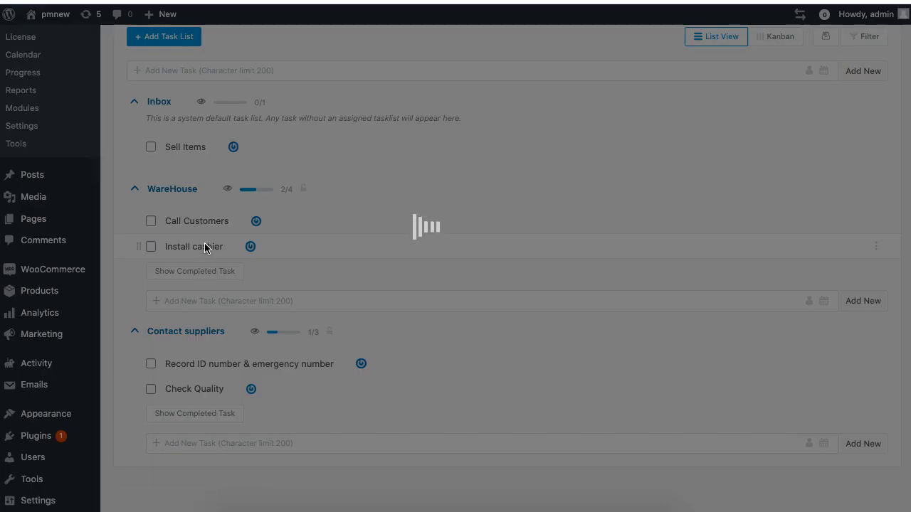
left_click(193, 247)
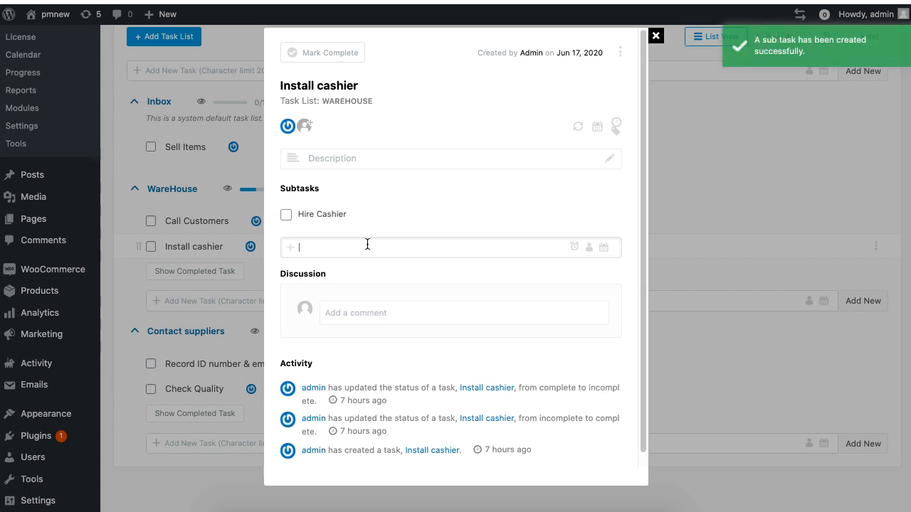
key("Return")
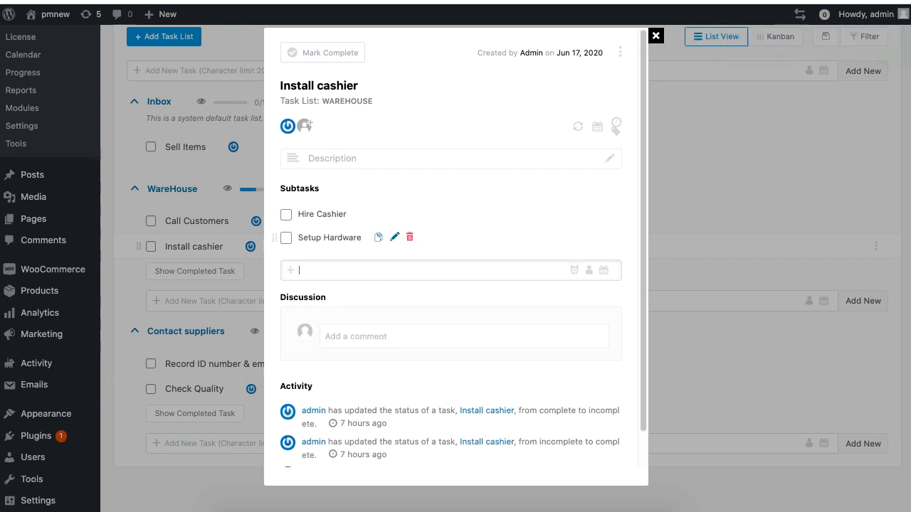
type("Train Employee")
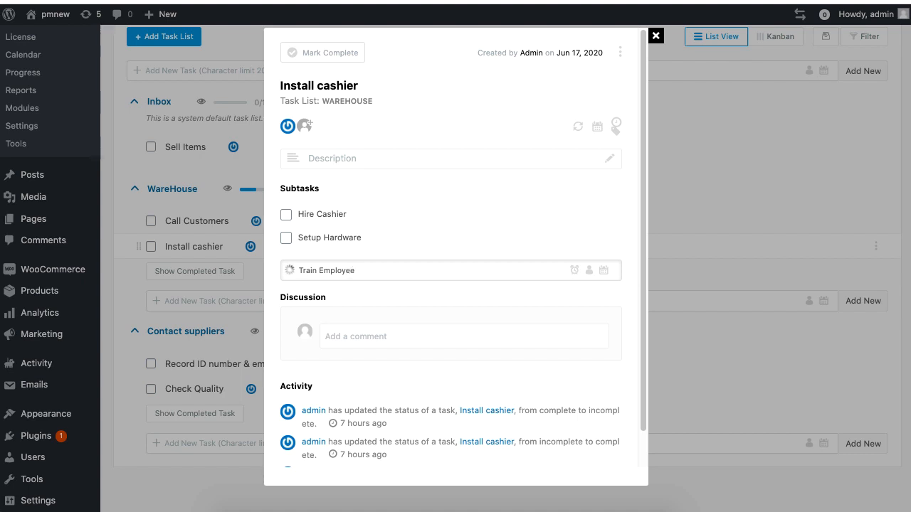
key("Return")
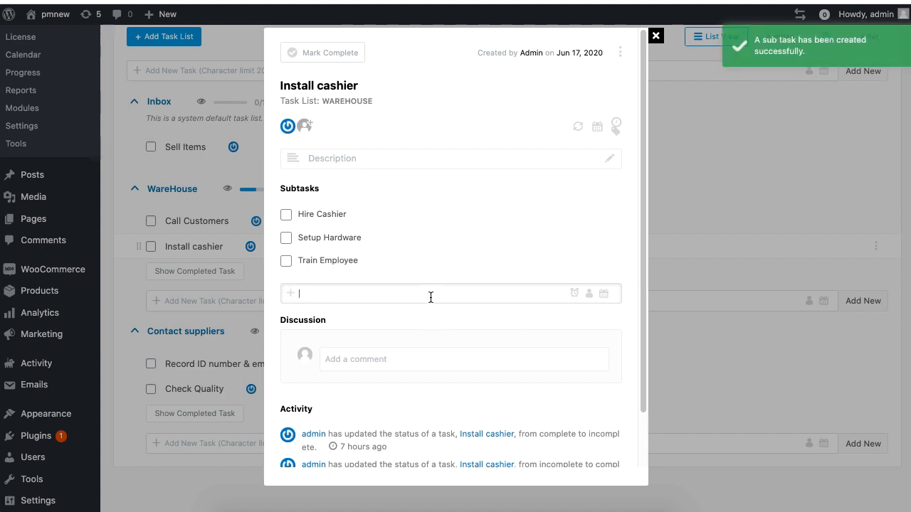
left_click(654, 36)
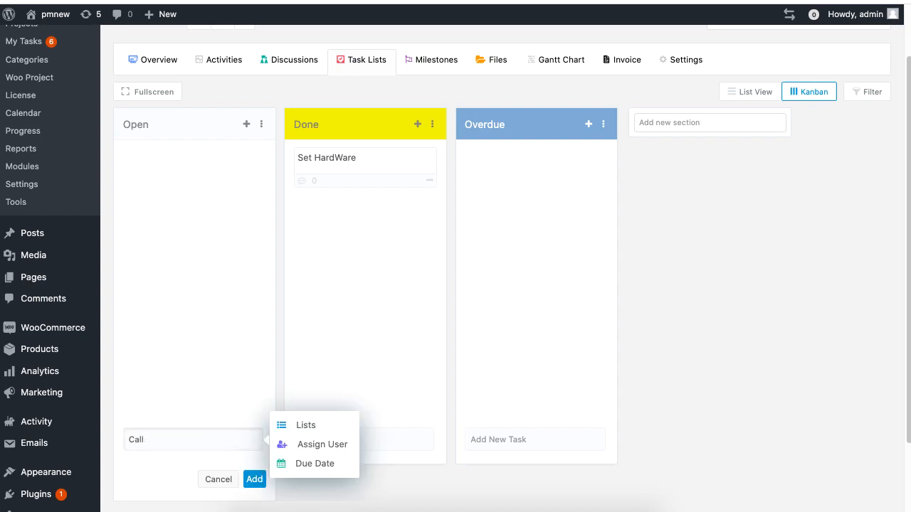
Step: Finish the Carpenter task name and give the Kanban Open column a pink background colour
type("Carpenter")
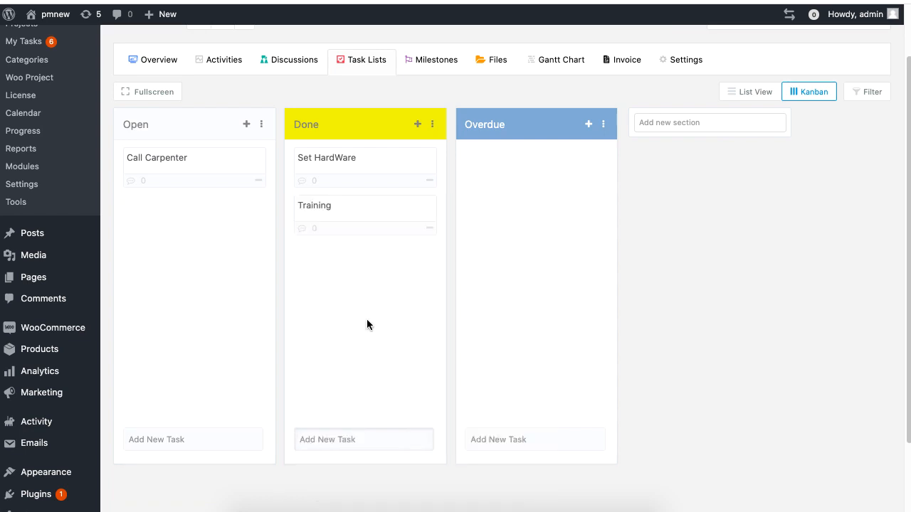
left_click(262, 123)
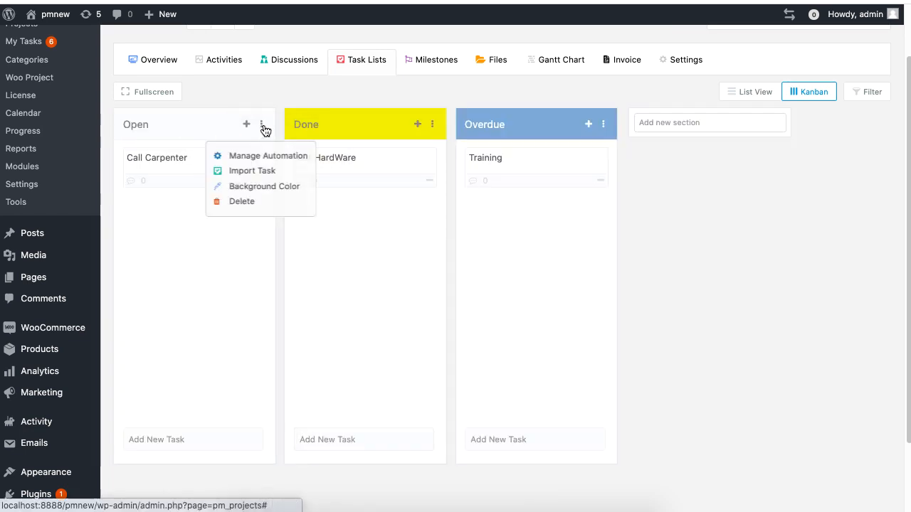
left_click(265, 185)
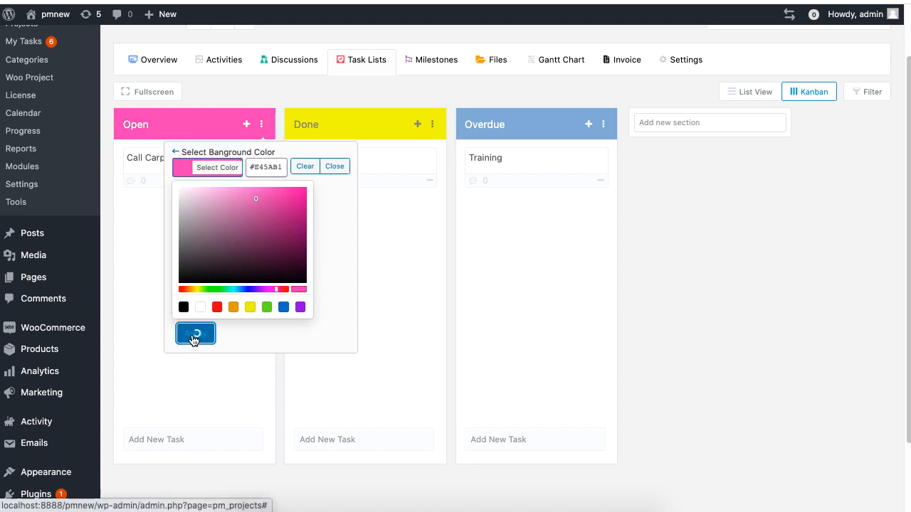
left_click(195, 333)
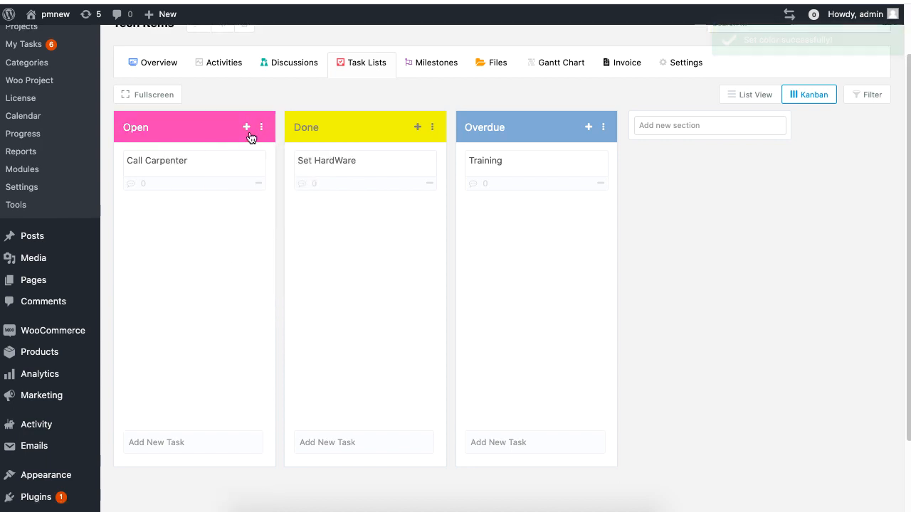
Step: Import Check Quality and Record ID number & emergency number from Contact suppliers into the Open column
left_click(260, 127)
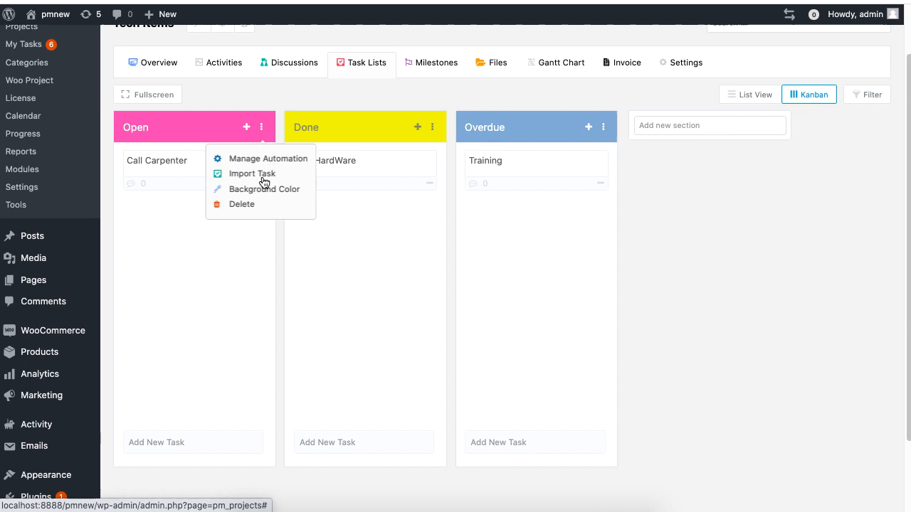
left_click(254, 173)
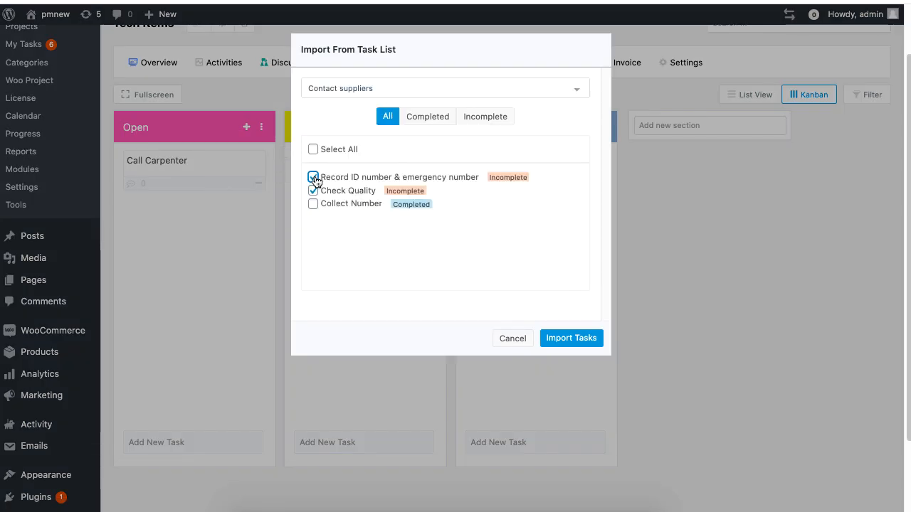
left_click(570, 339)
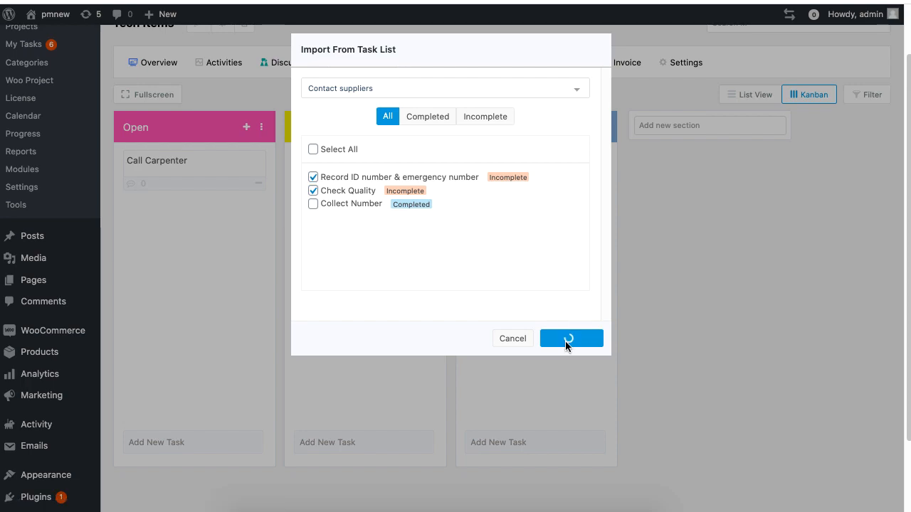
left_click(570, 338)
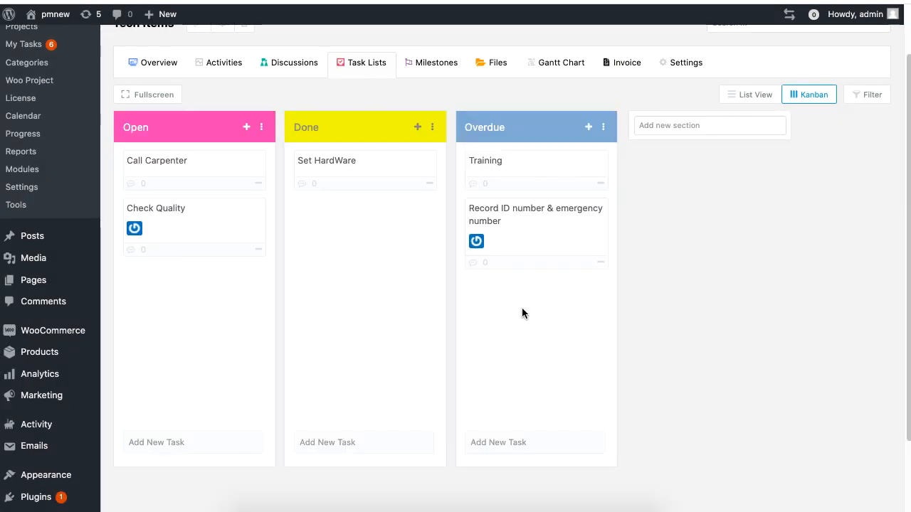
left_click(157, 159)
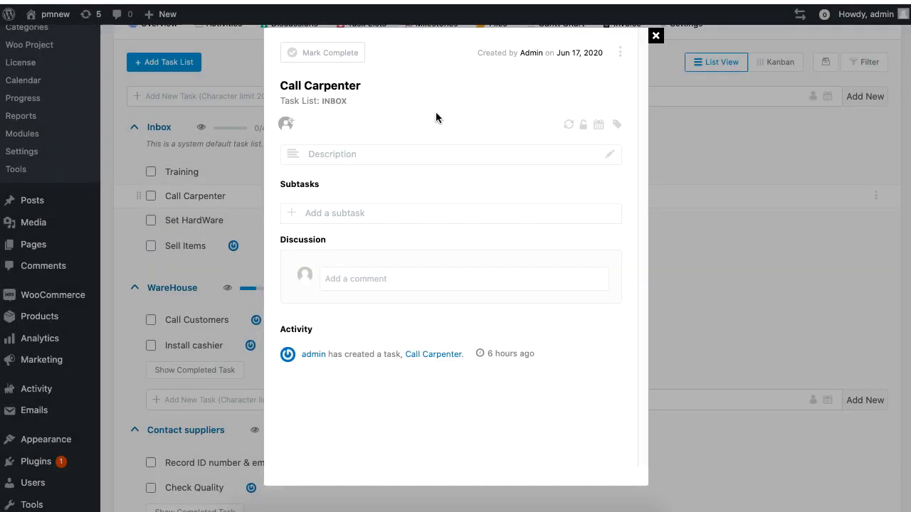
Step: Set Call Carpenter to recur monthly on the 1st of each month and confirm with Done
left_click(569, 125)
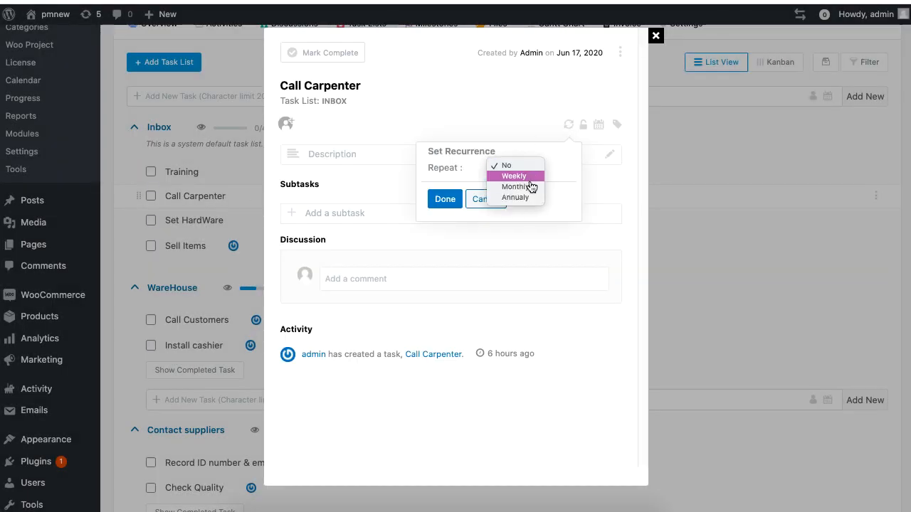
left_click(515, 186)
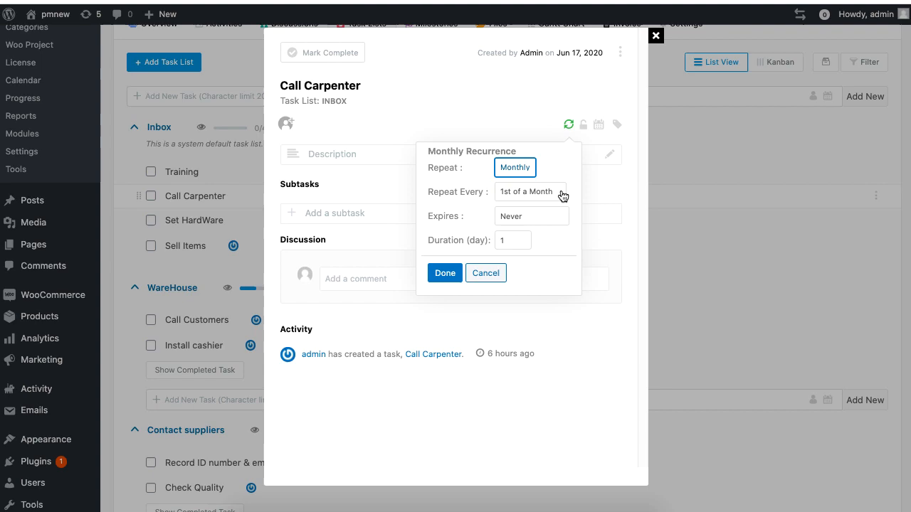
left_click(444, 273)
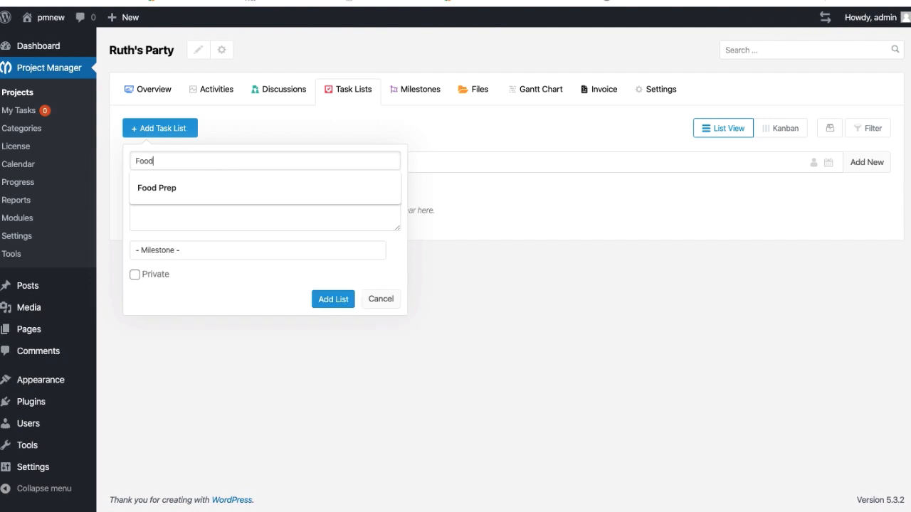
Step: Add the House Clean UP task list to Ruth's Party and return to the Projects list
left_click(829, 295)
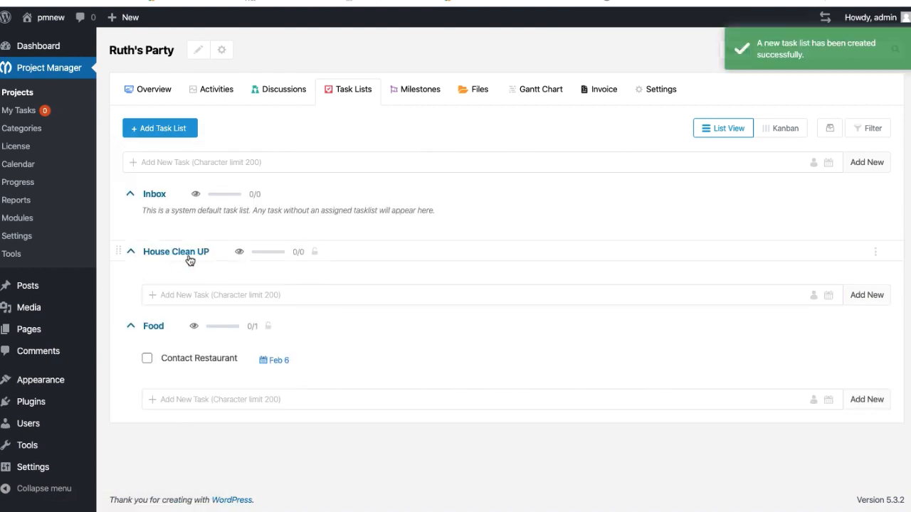
left_click(541, 88)
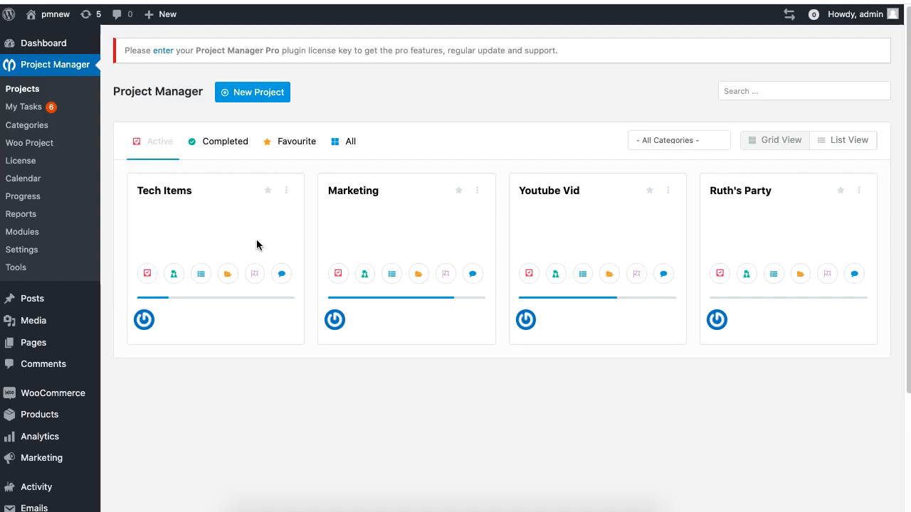
mouse_move(30, 142)
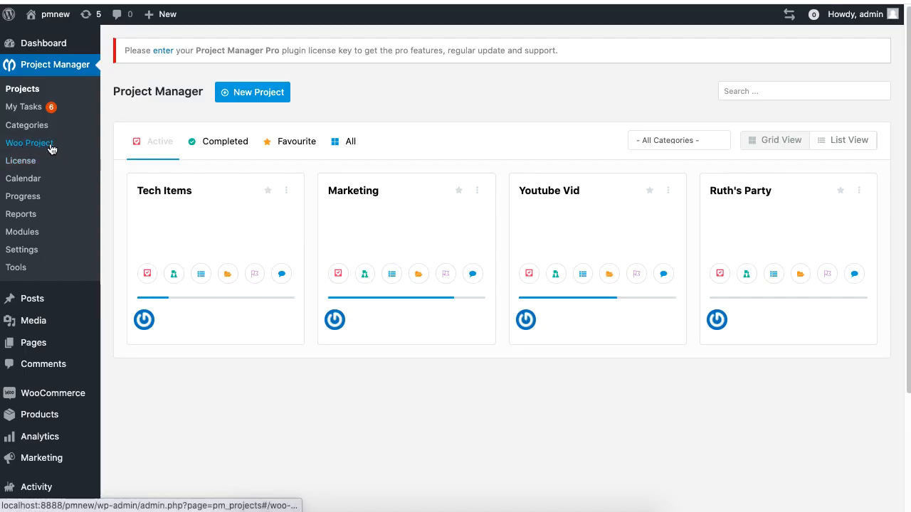
Step: Go back to the active projects grid from the Project Manager sidebar
left_click(30, 142)
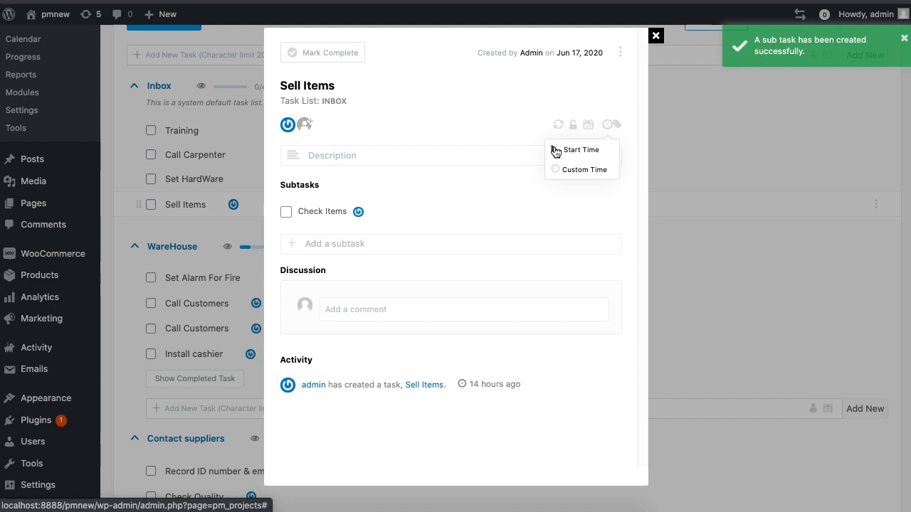
Step: Add a custom 01:30 time entry for June 18, 2020 on Sell Items, then show the Tech Items overview
left_click(583, 169)
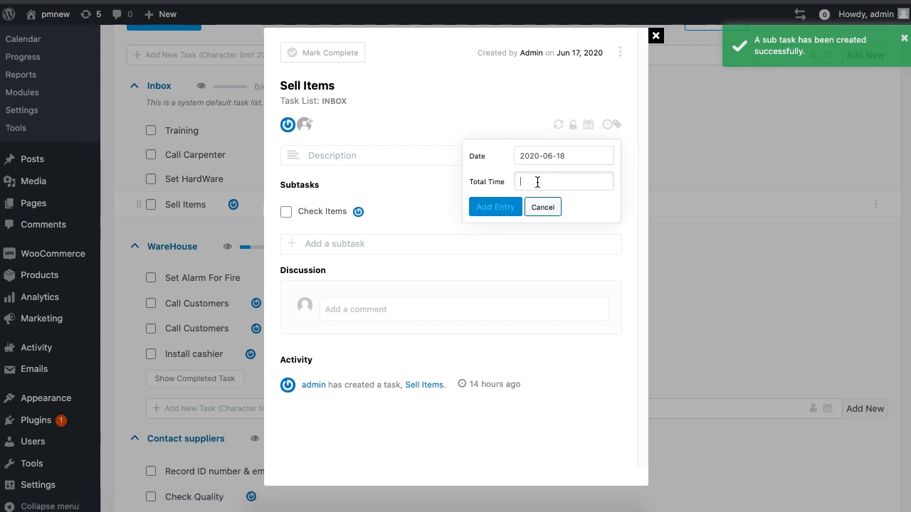
left_click(495, 208)
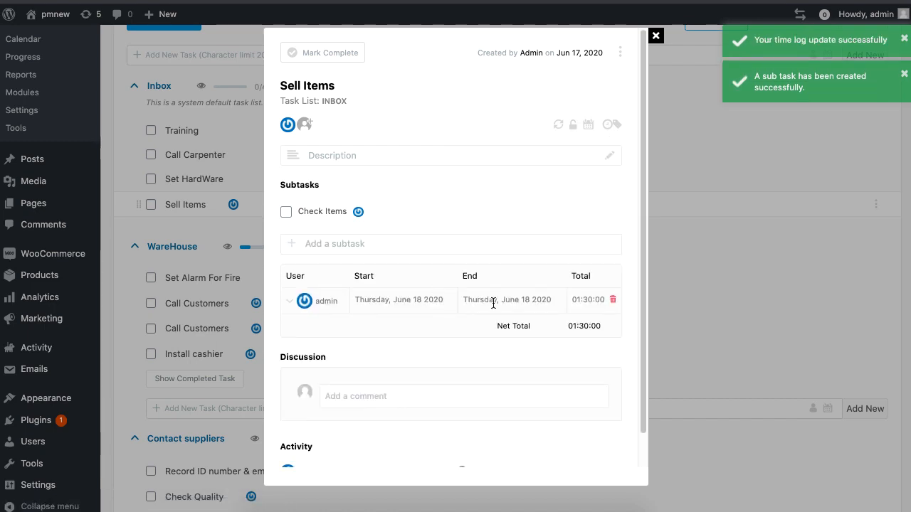
left_click(655, 36)
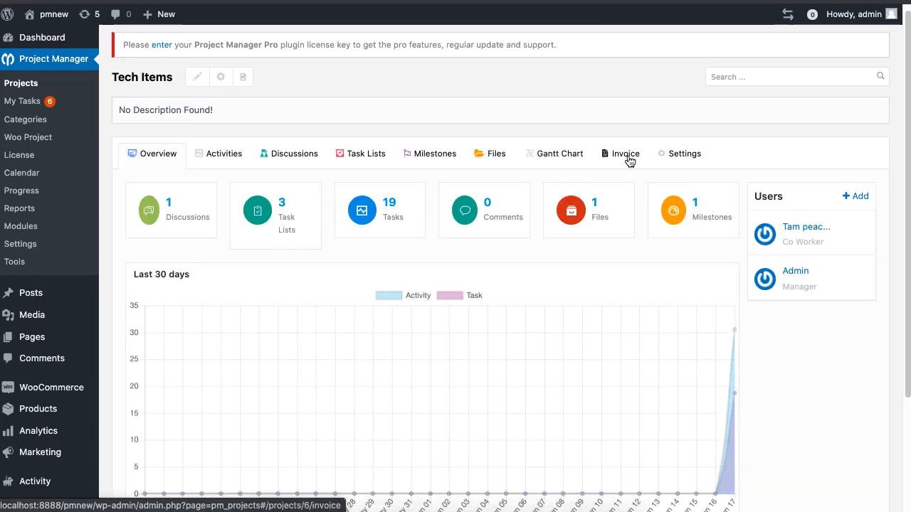
Step: Save a new $40 invoice for Tech Items beside the existing For Sally invoice
left_click(623, 154)
type("Update l")
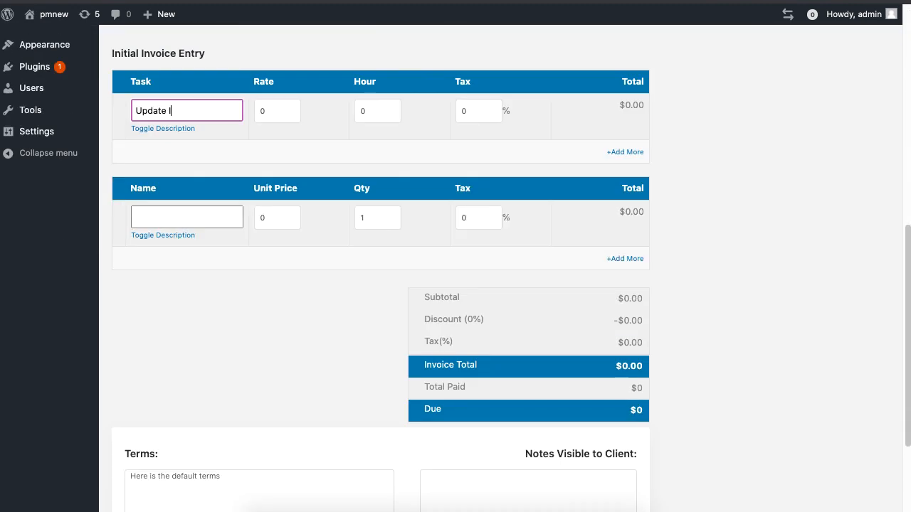
scroll("down", 3)
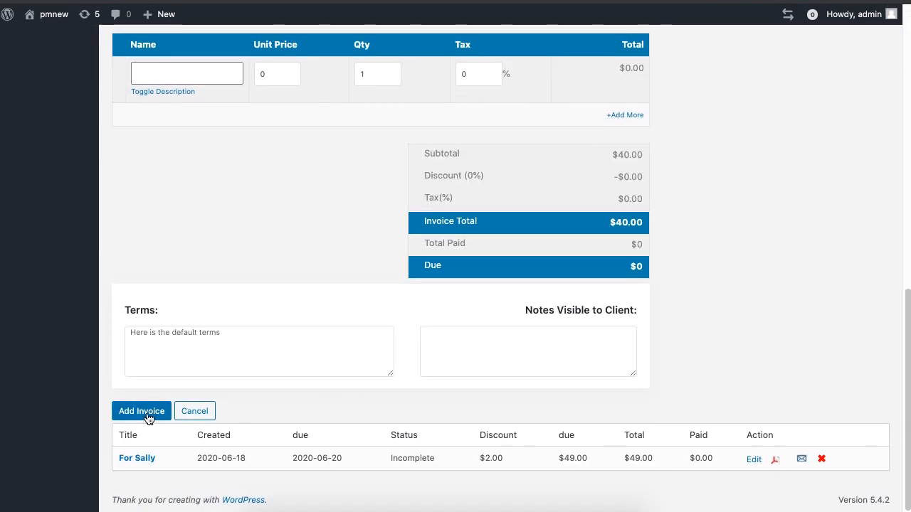
left_click(143, 411)
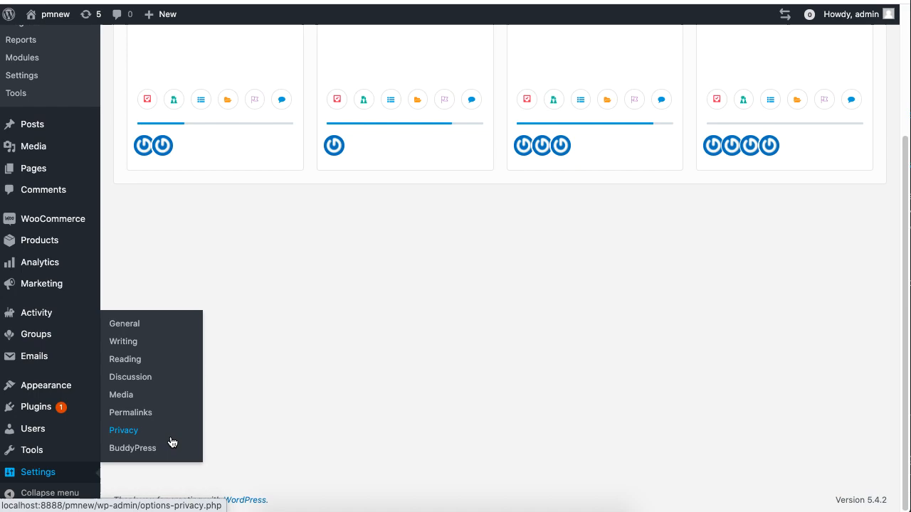
Step: Create the hidden BuddyPress group IoT Project For Water Treatment and continue past the group photo
left_click(133, 447)
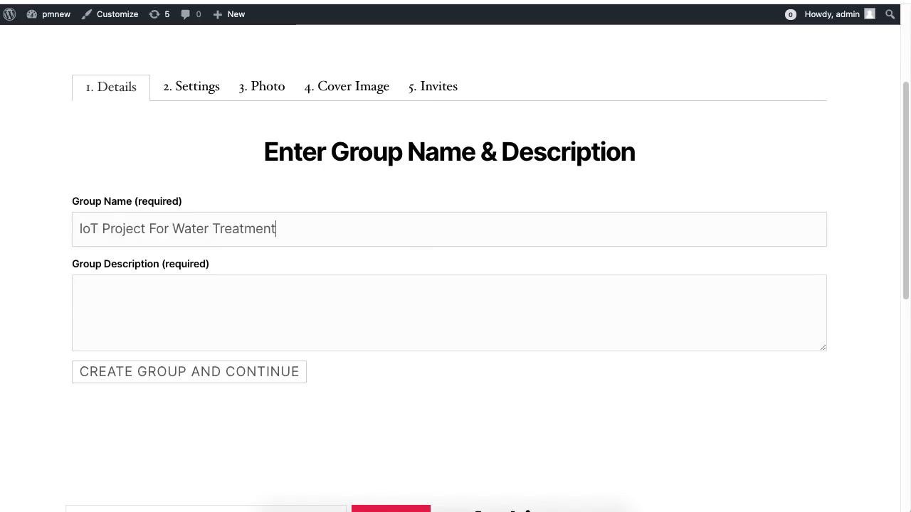
left_click(188, 372)
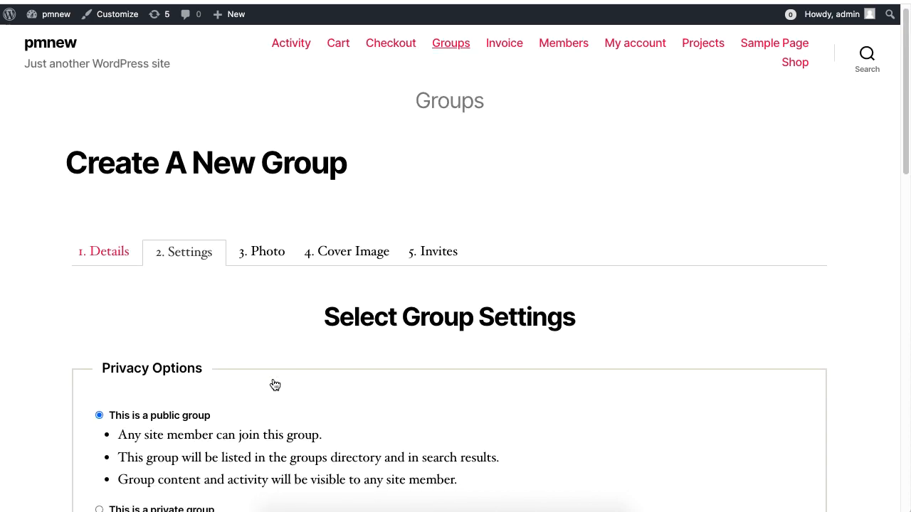
scroll("down", 3)
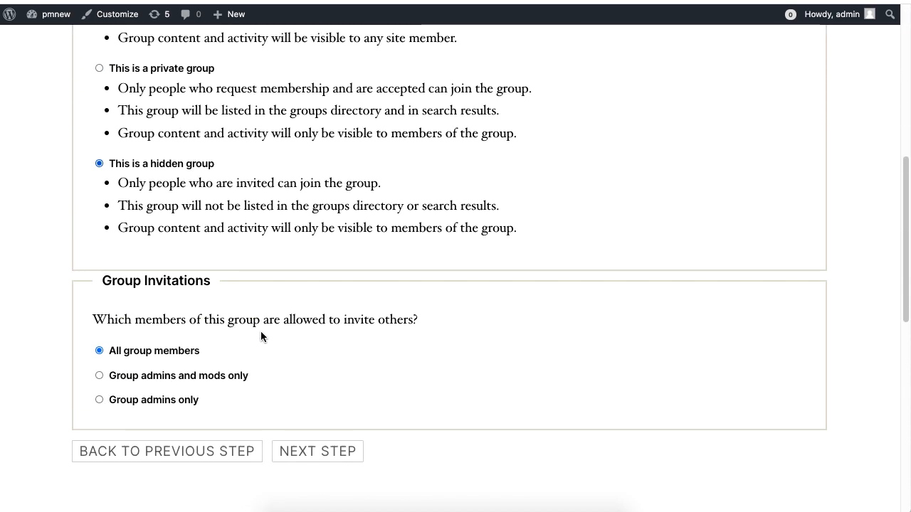
left_click(318, 451)
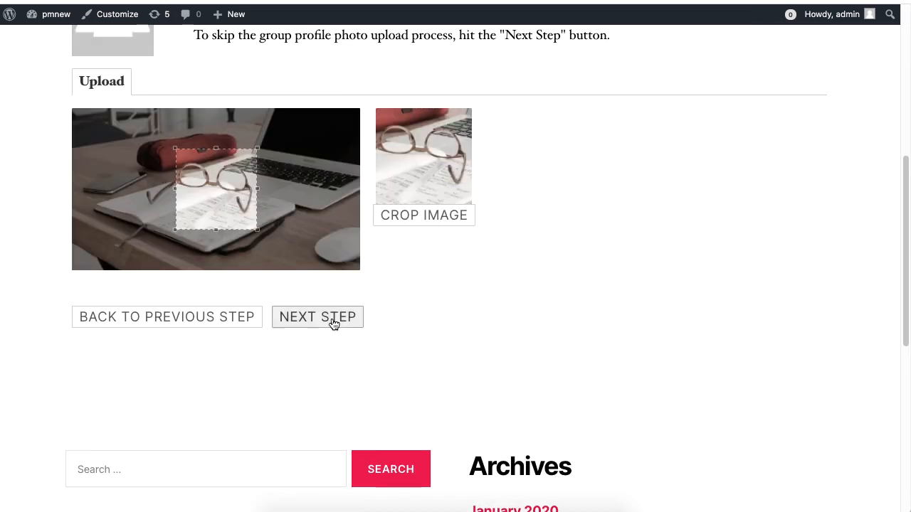
left_click(317, 316)
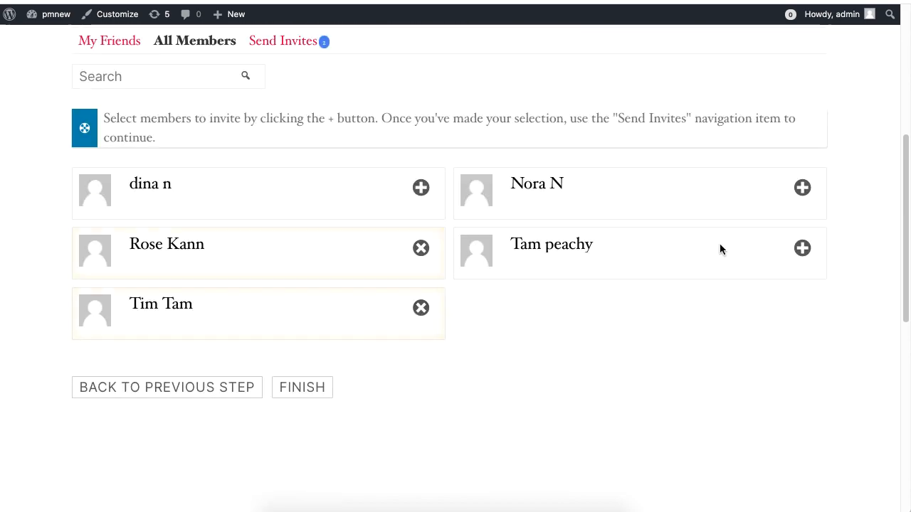
Step: Send member invitations, finish the group, and start its Water Hardware project
left_click(302, 387)
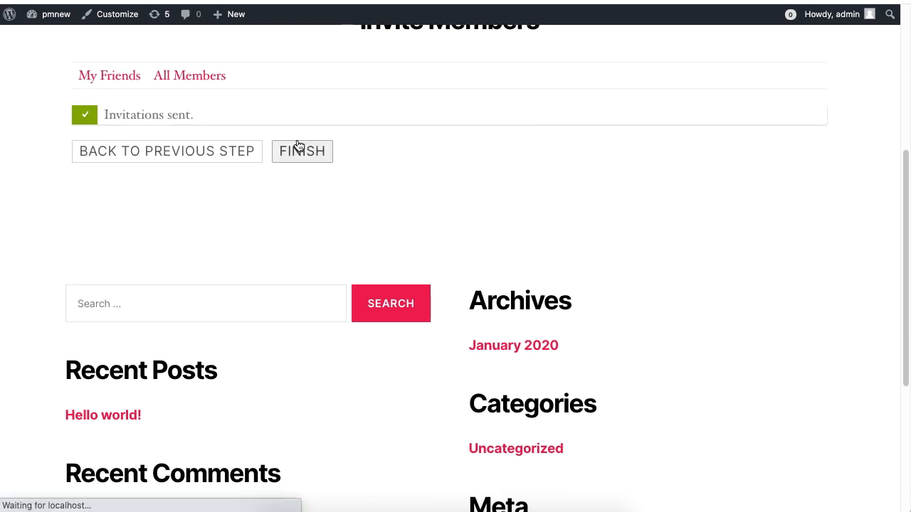
left_click(301, 150)
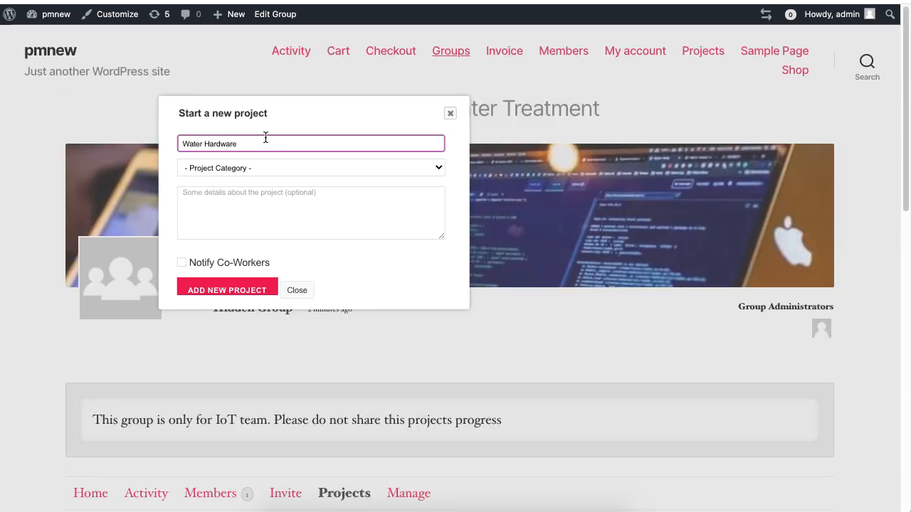
left_click(228, 290)
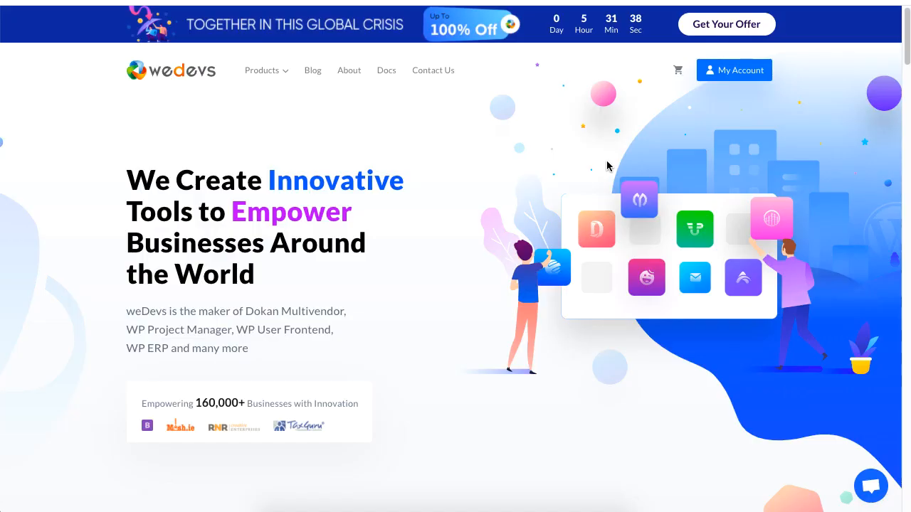
Step: Reach the WP Project Manager Pro product page from the weDevs Products menu and subscribe to the channel
left_click(262, 70)
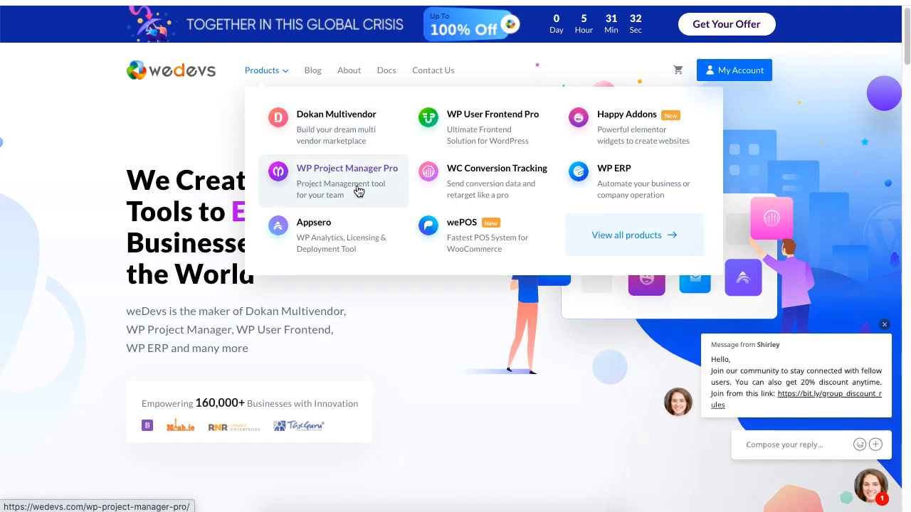
left_click(347, 168)
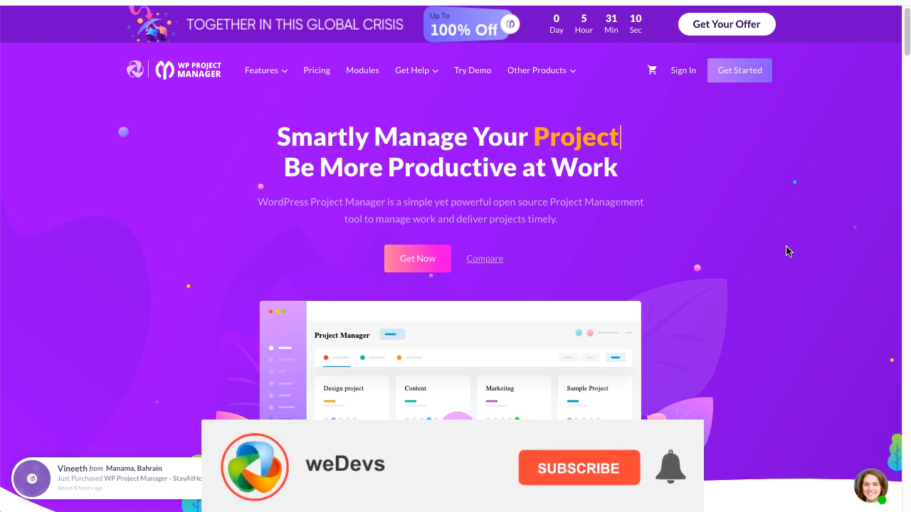
left_click(577, 467)
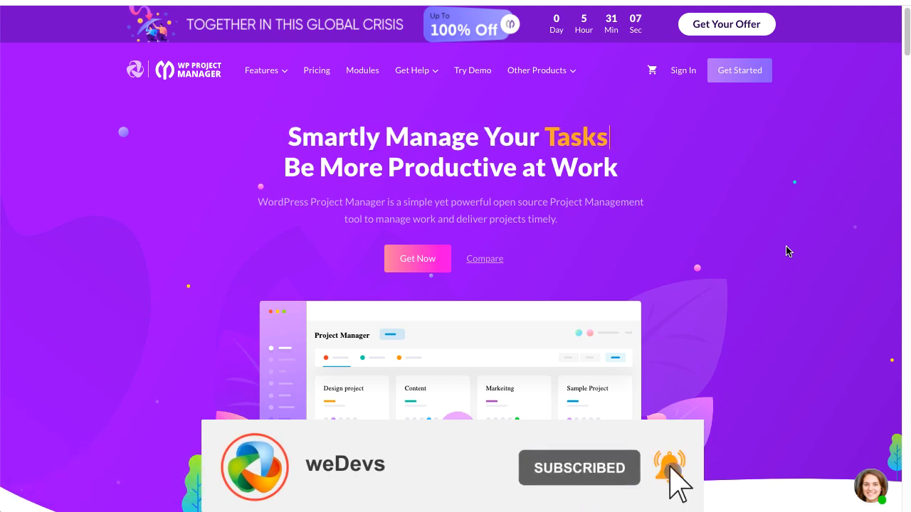